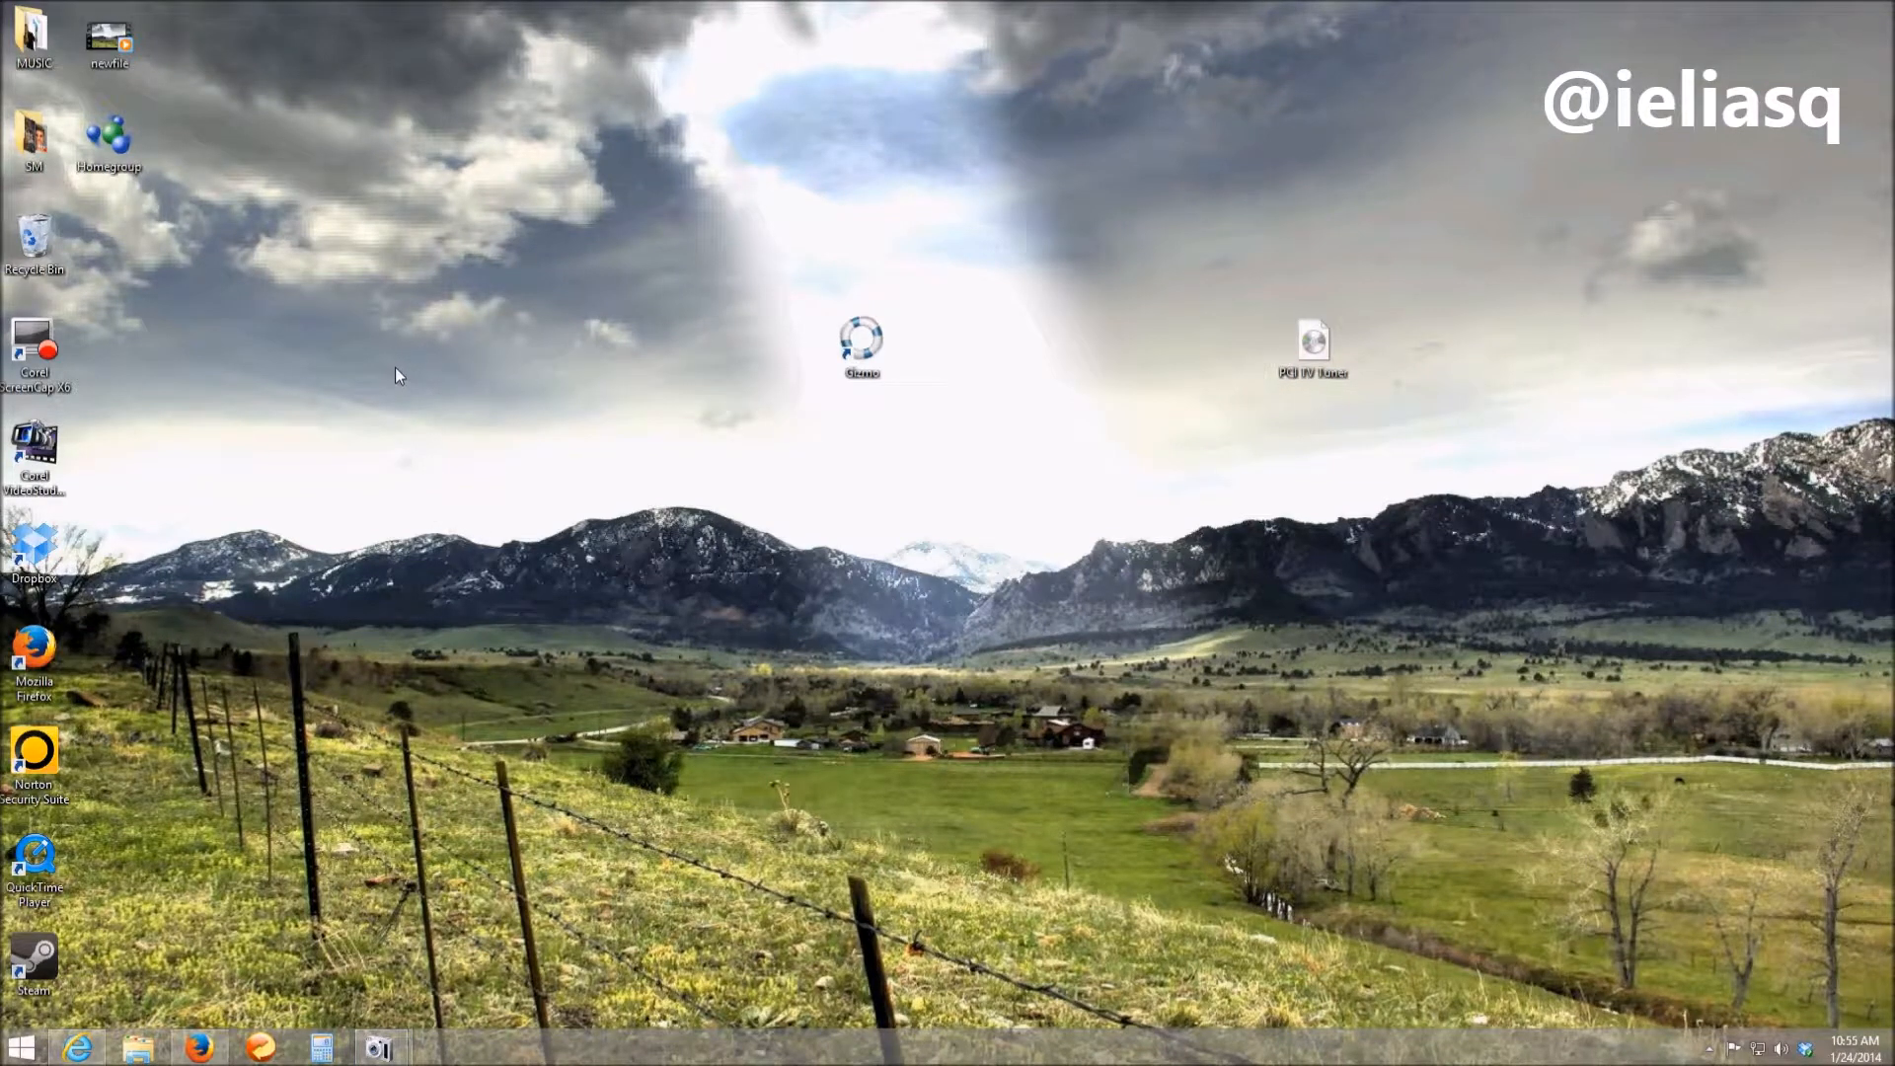
mouse_move(509, 375)
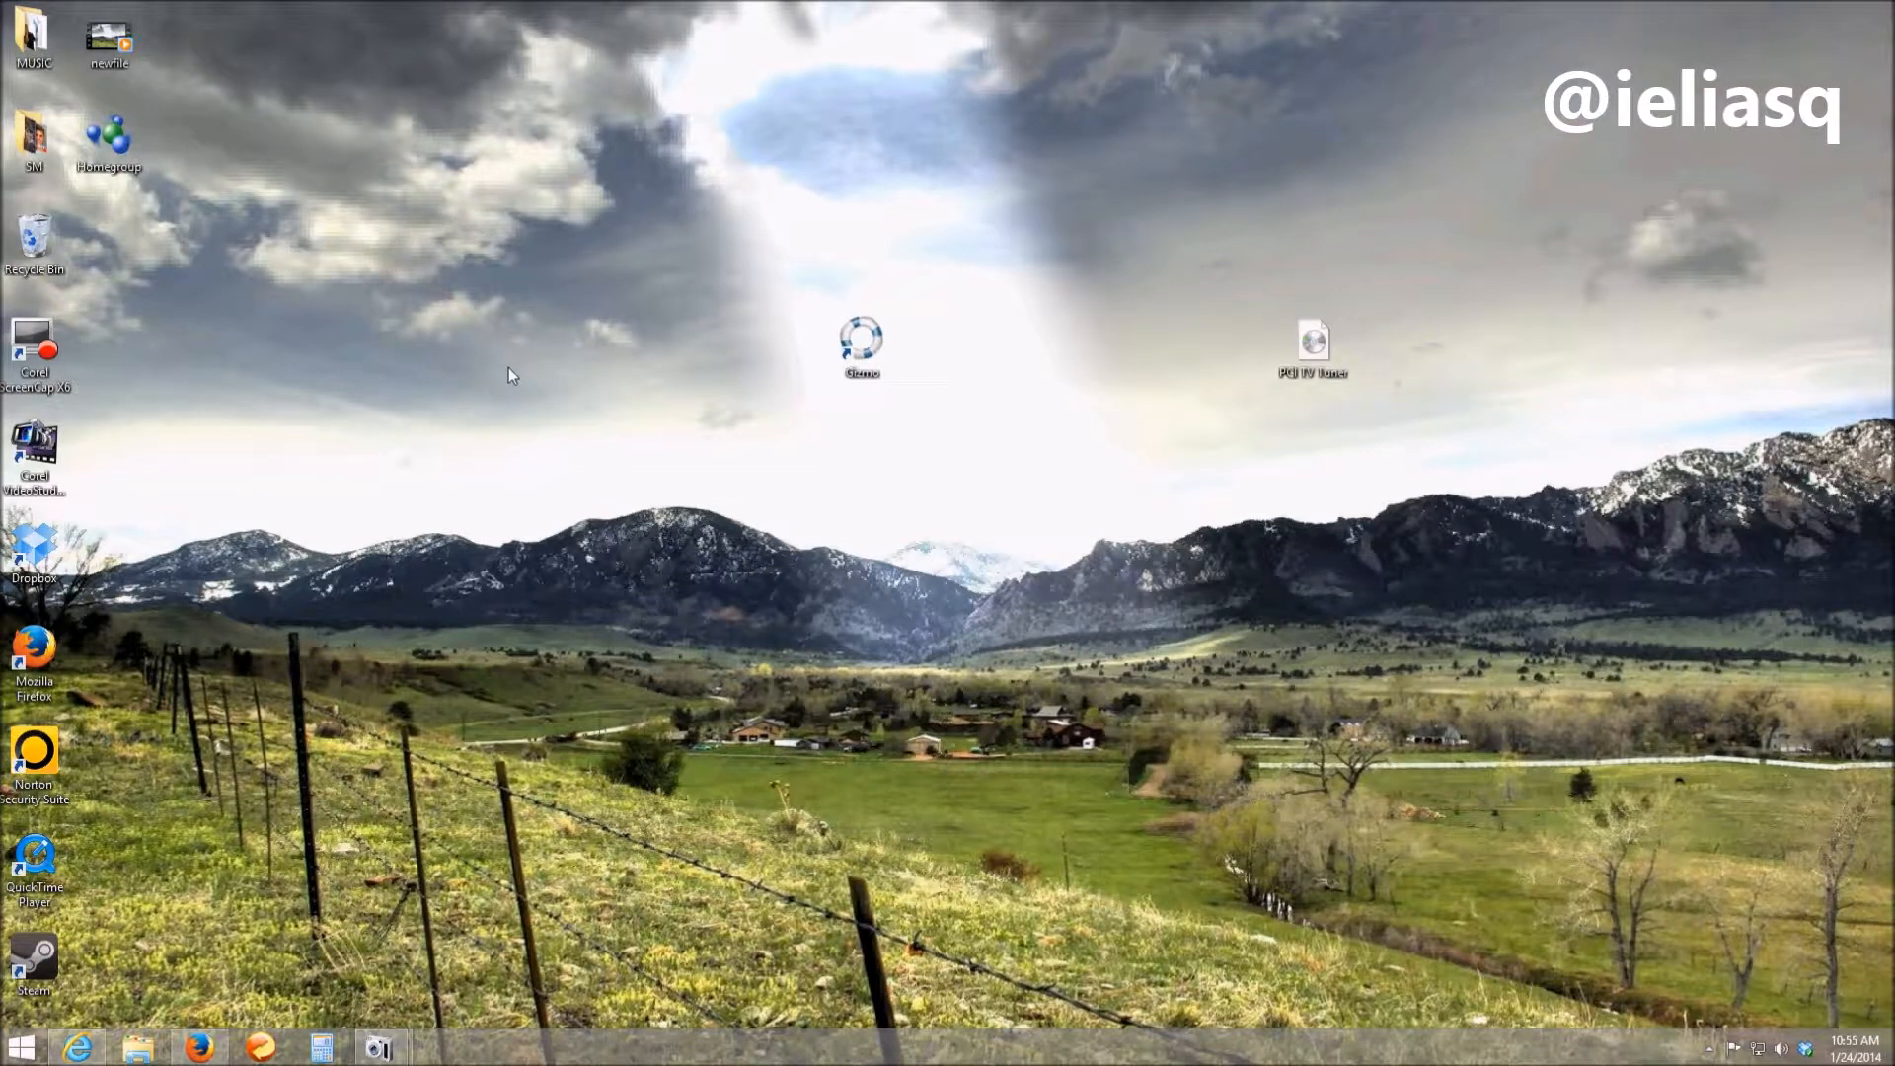
mouse_move(1080, 448)
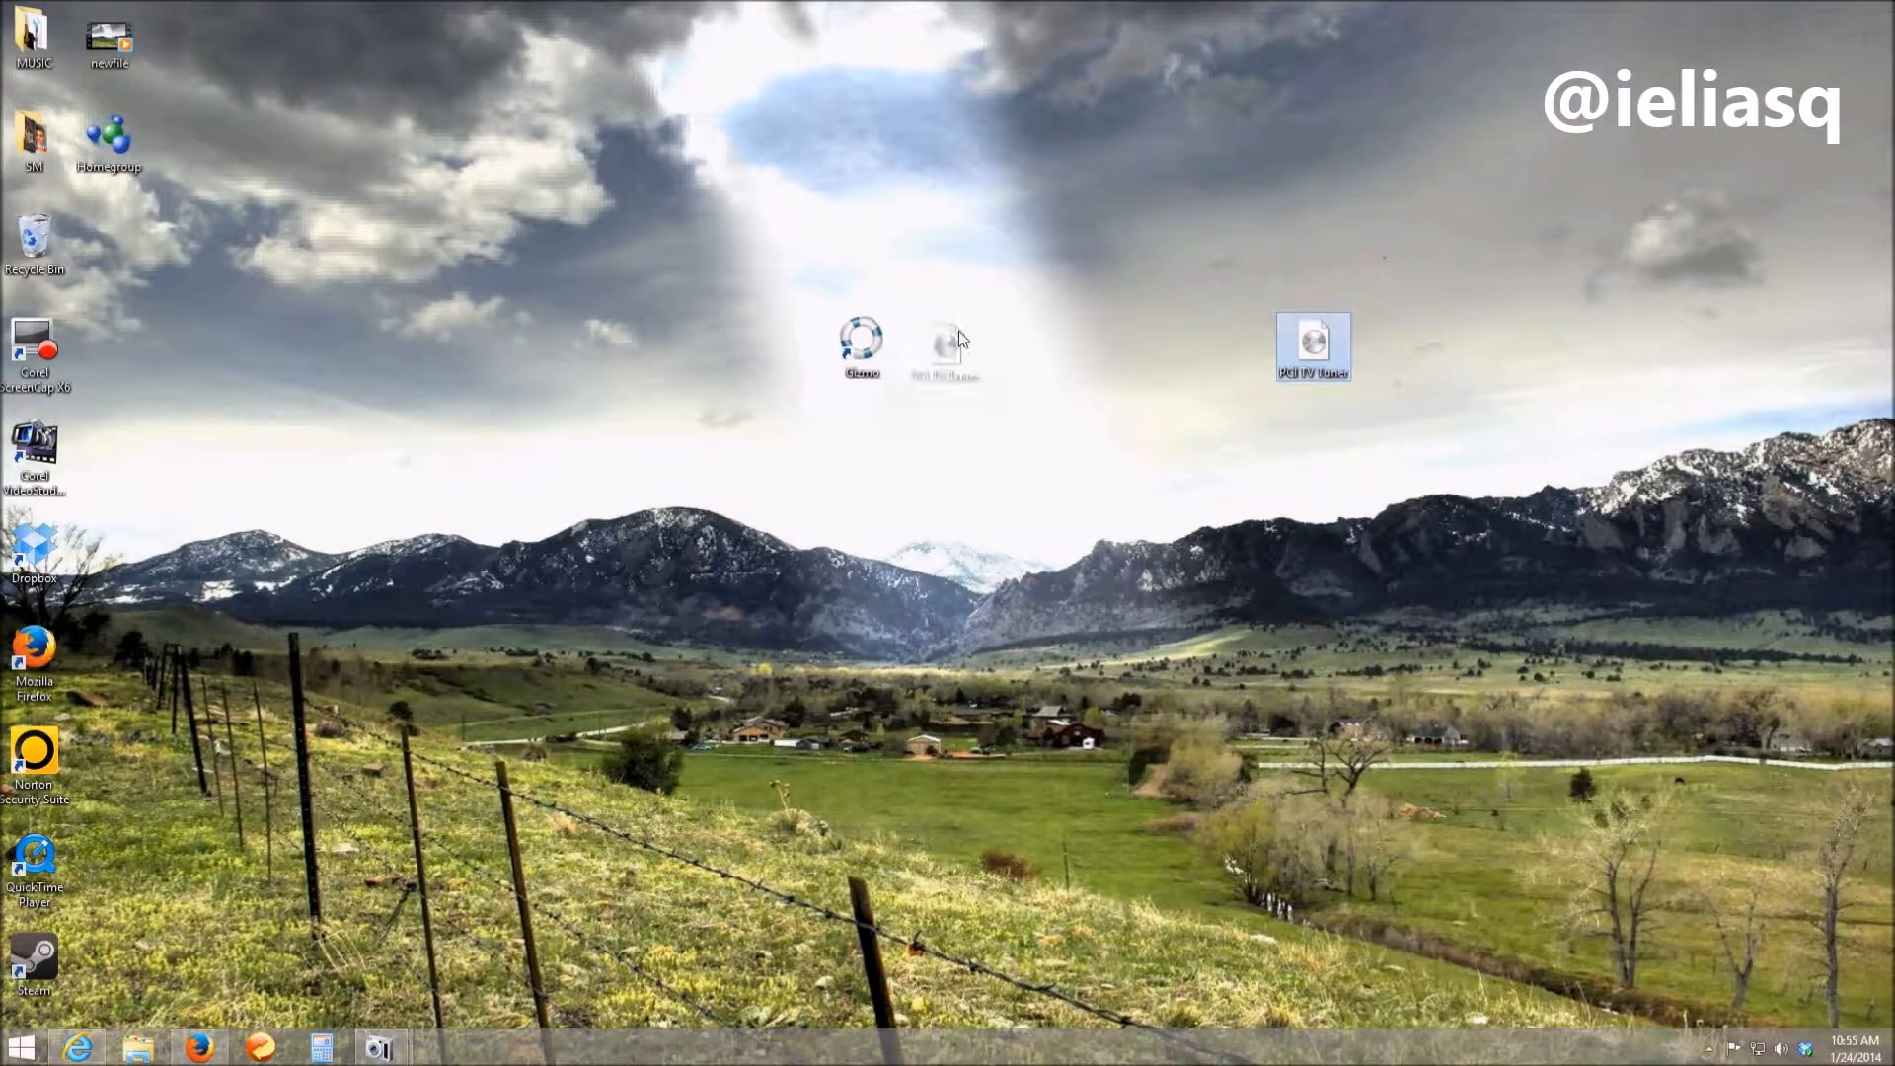
- Move the PCI TV Tuner ISO icon beside the central desktop icon
left_click_drag(1312, 348, 935, 347)
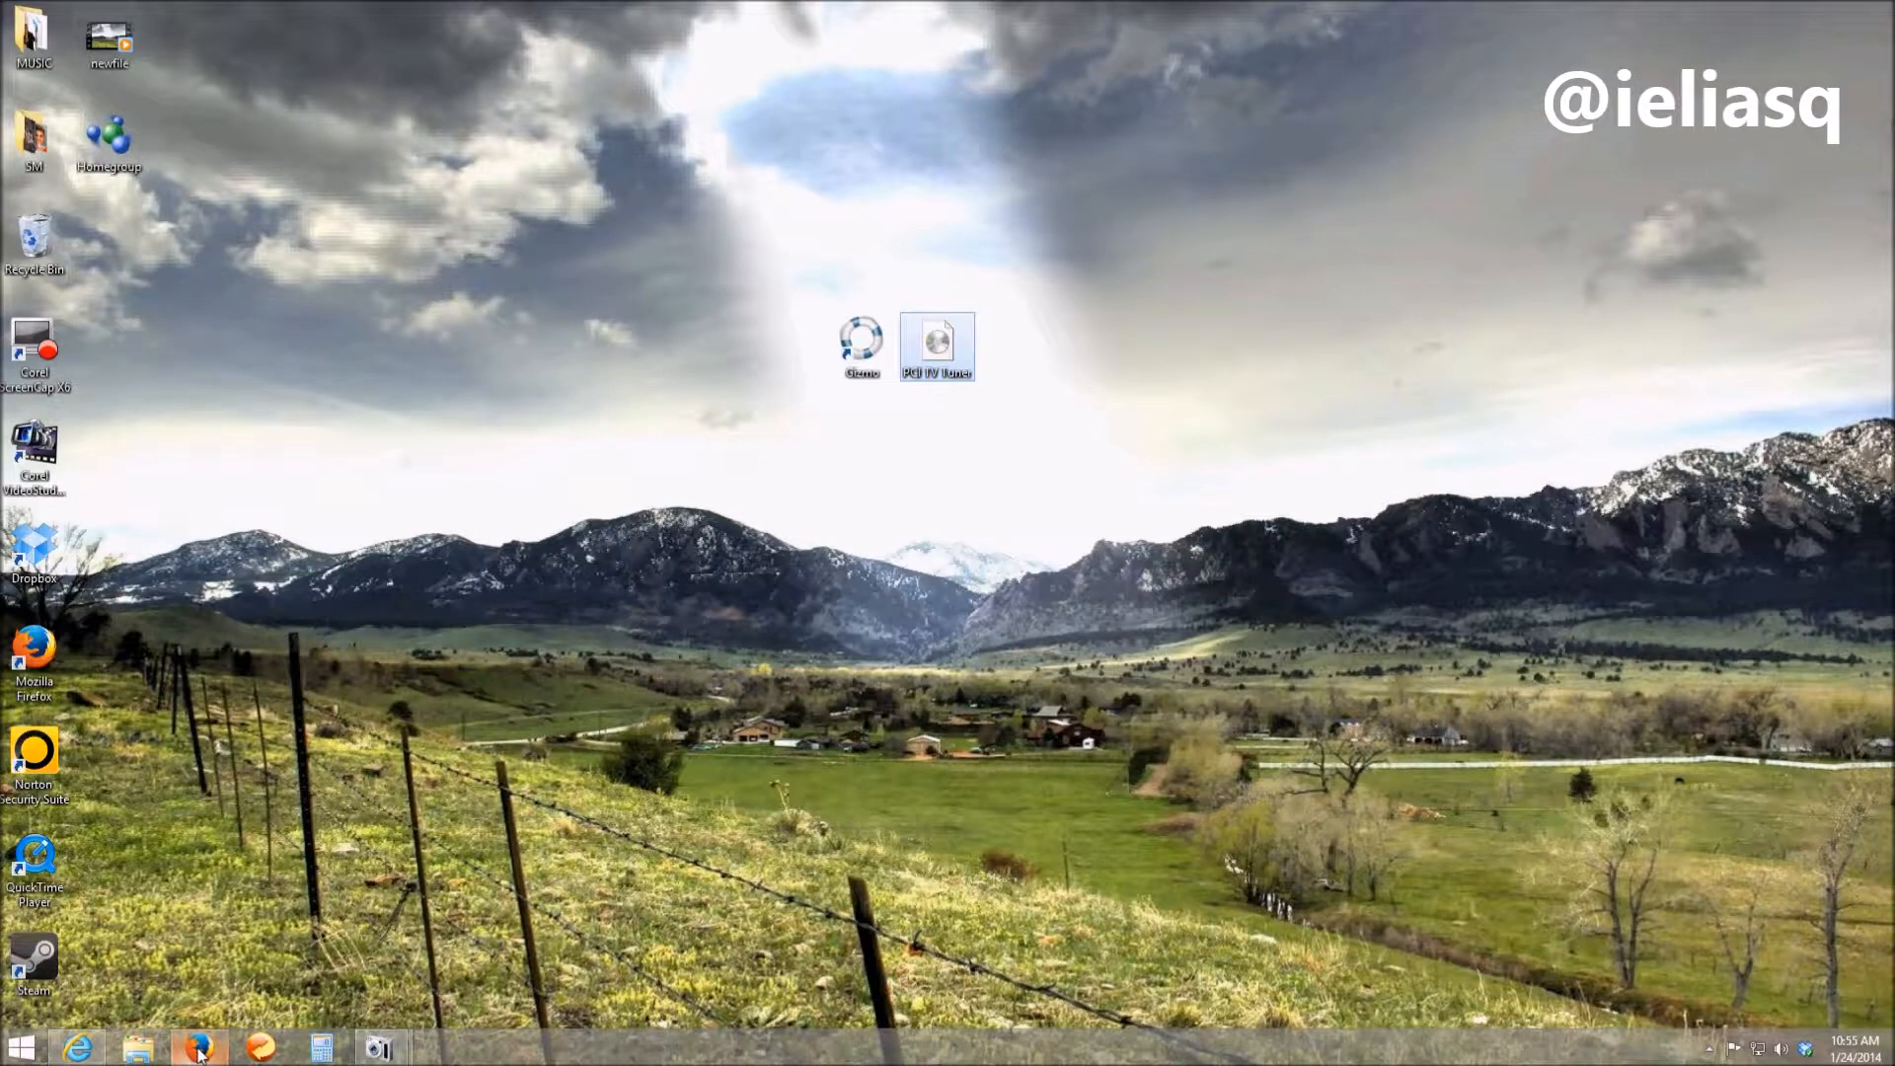
- Download gizmo-279-setup.exe from the official Gizmo Drive site in Firefox
left_click(198, 1046)
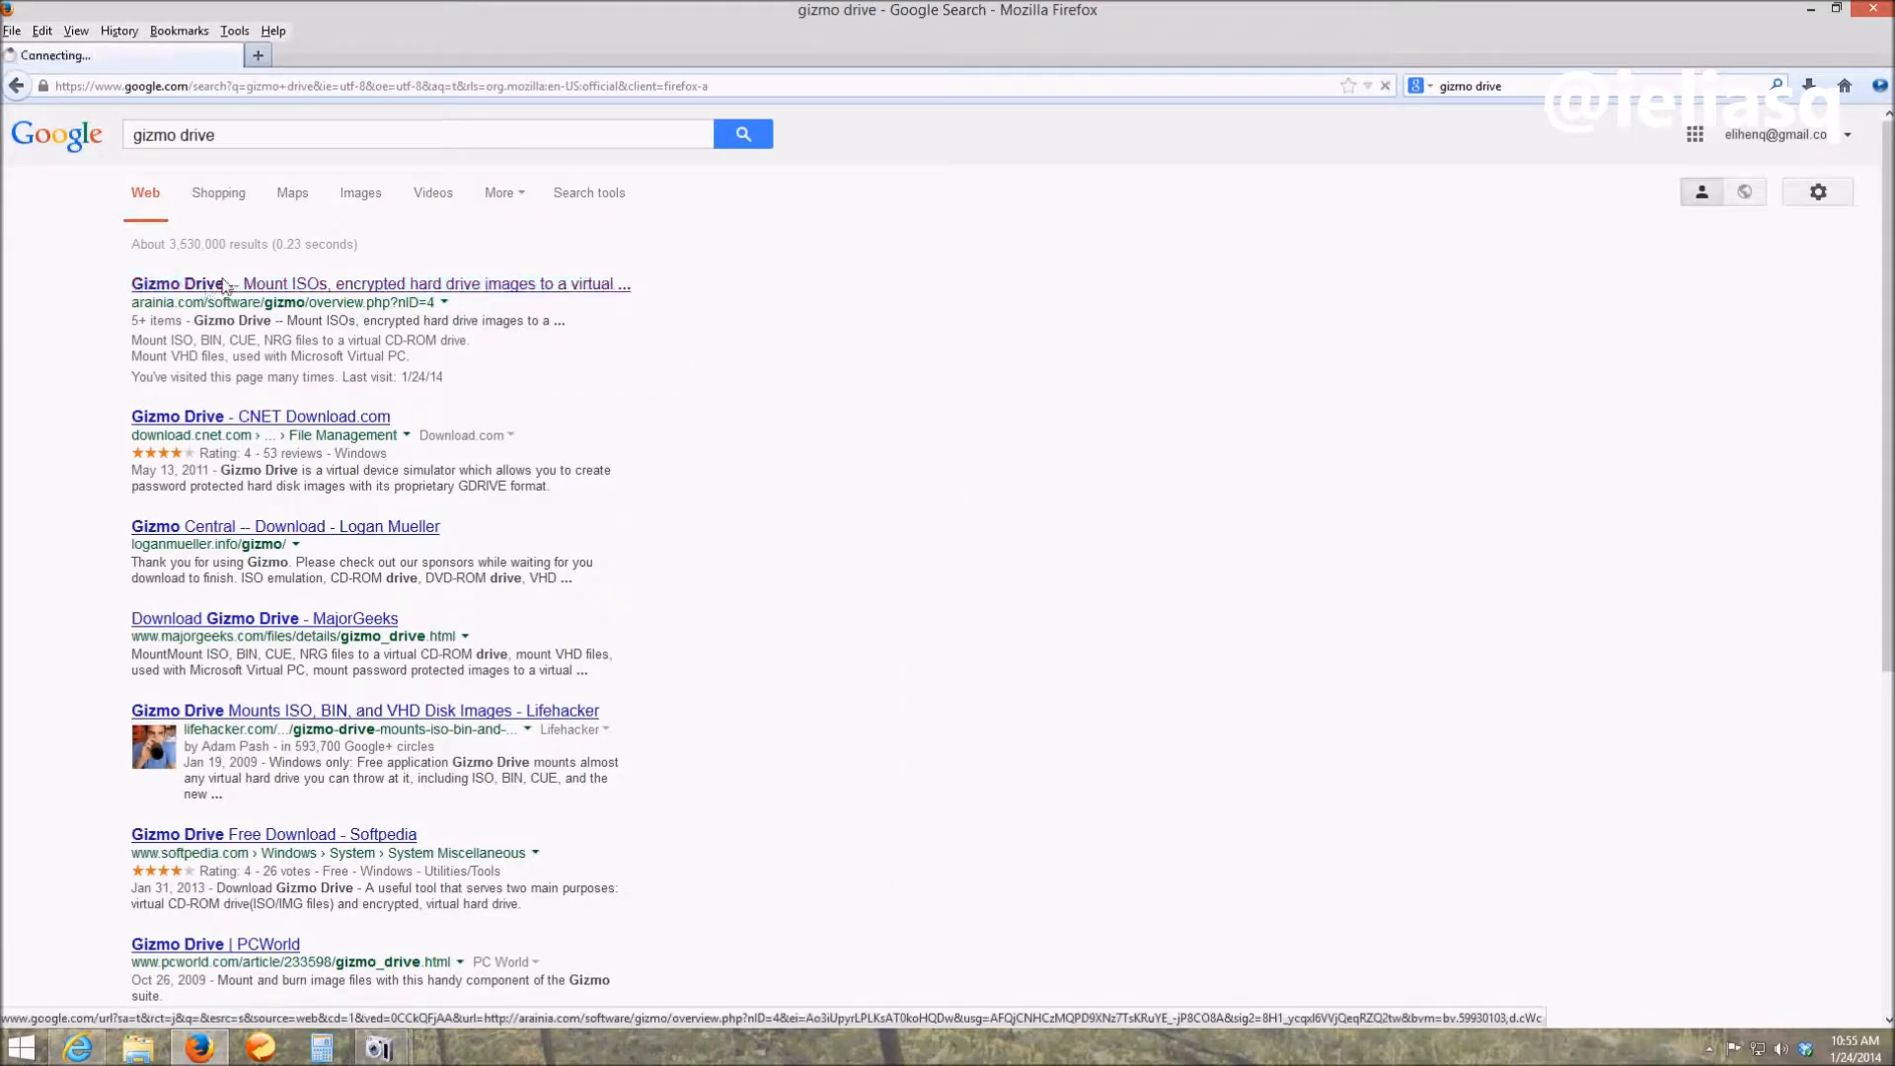
left_click(213, 284)
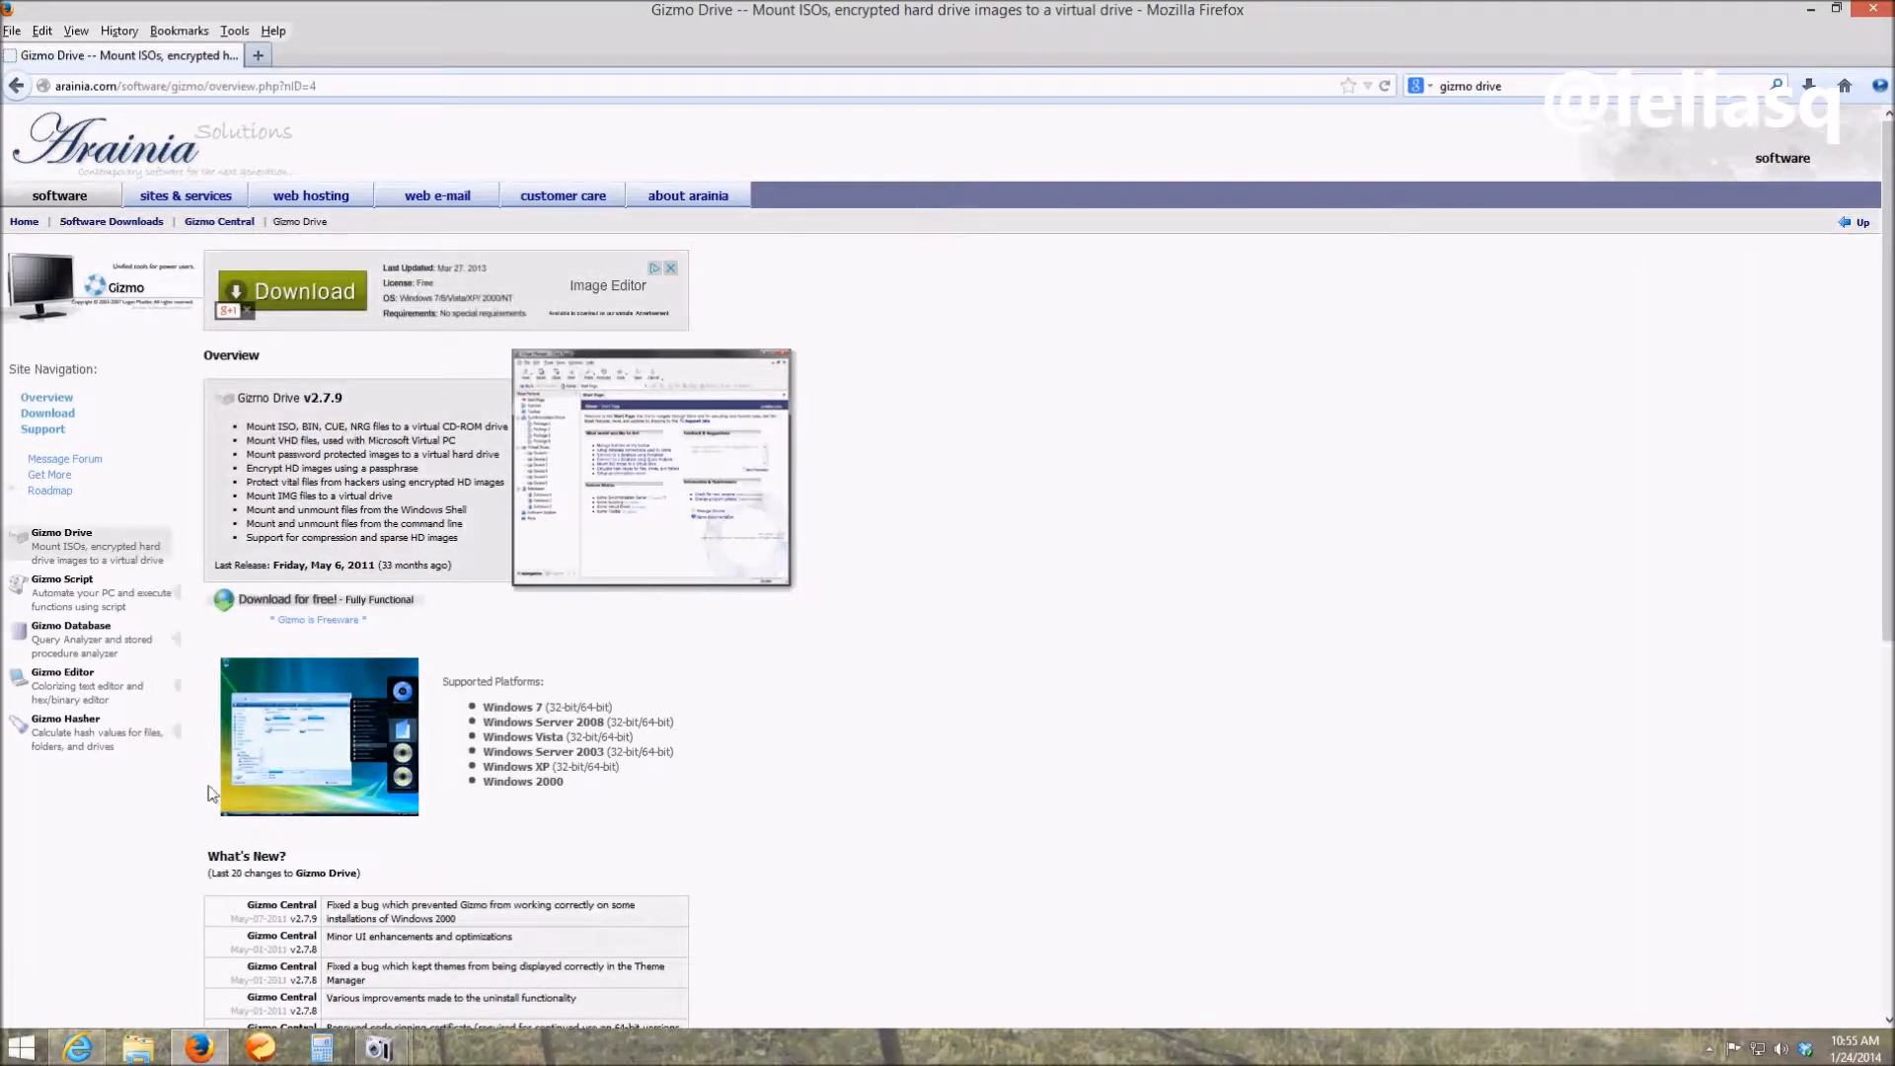
mouse_move(320, 610)
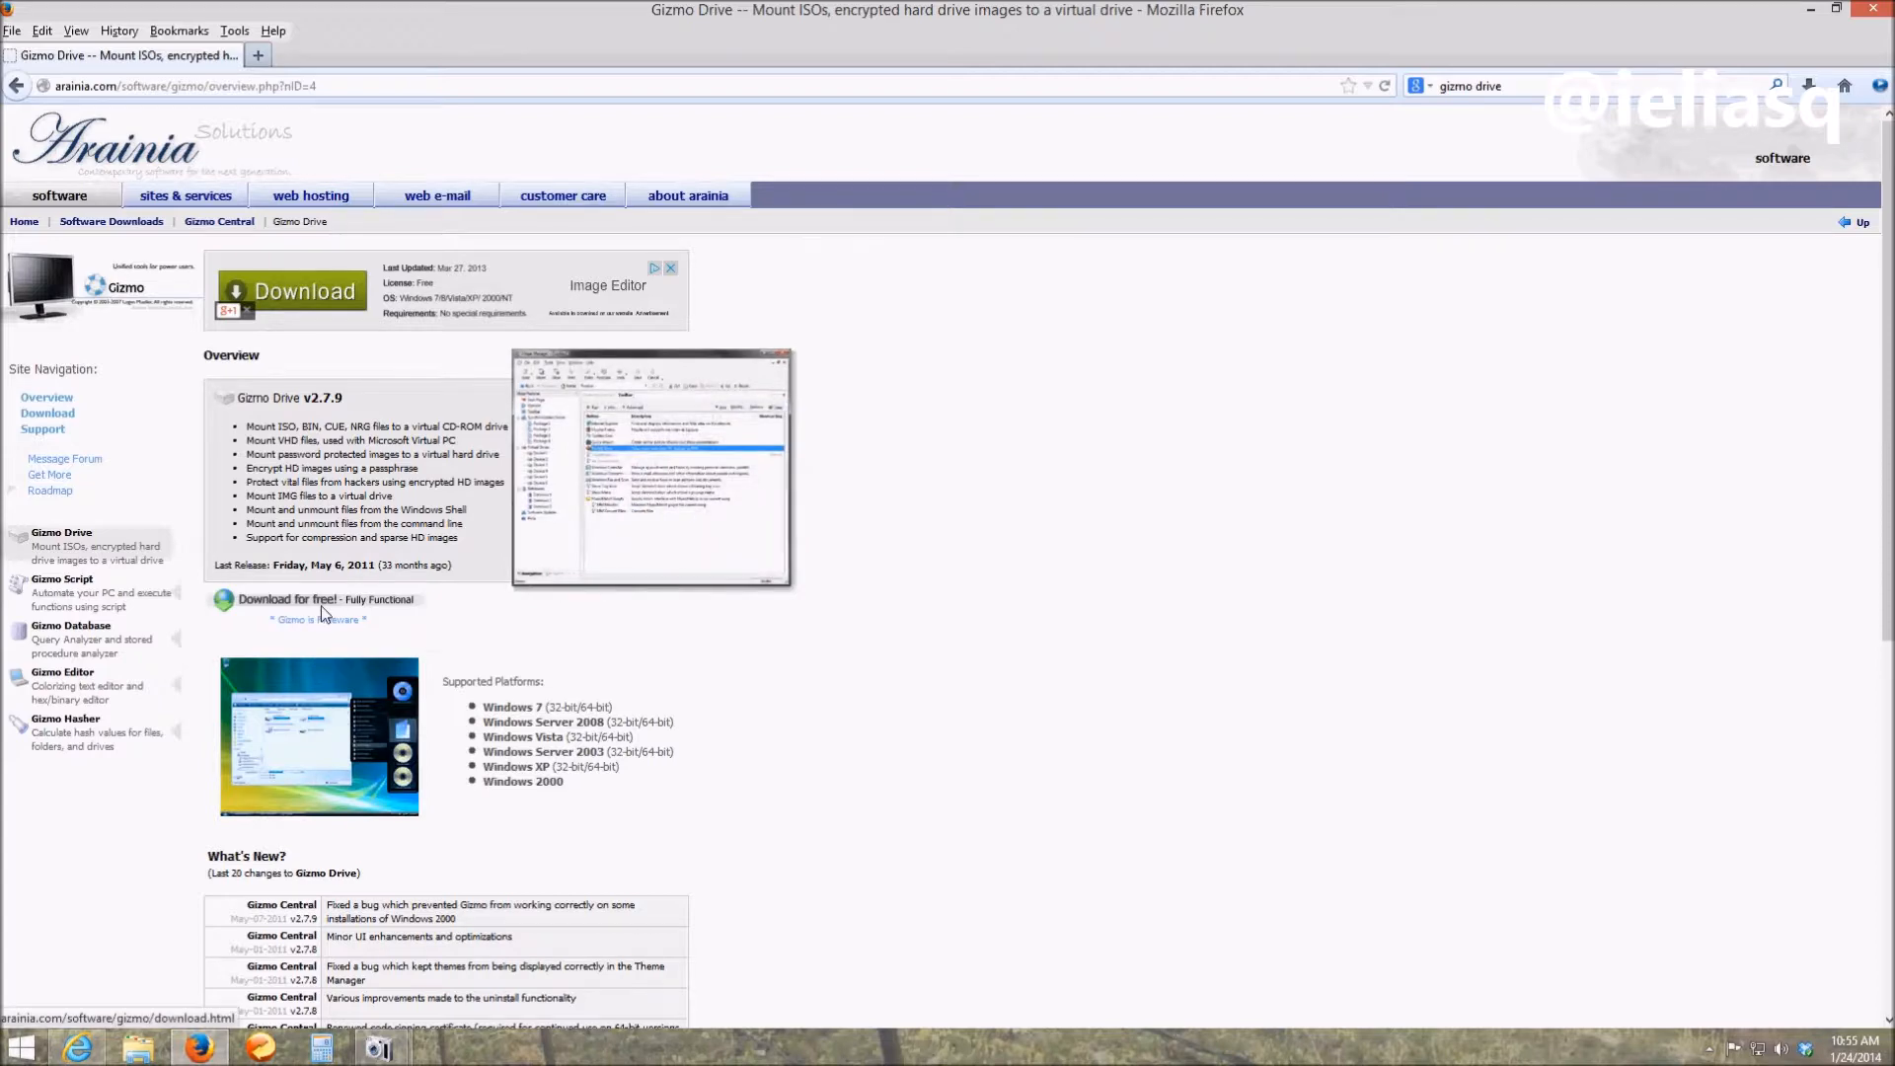
left_click(288, 598)
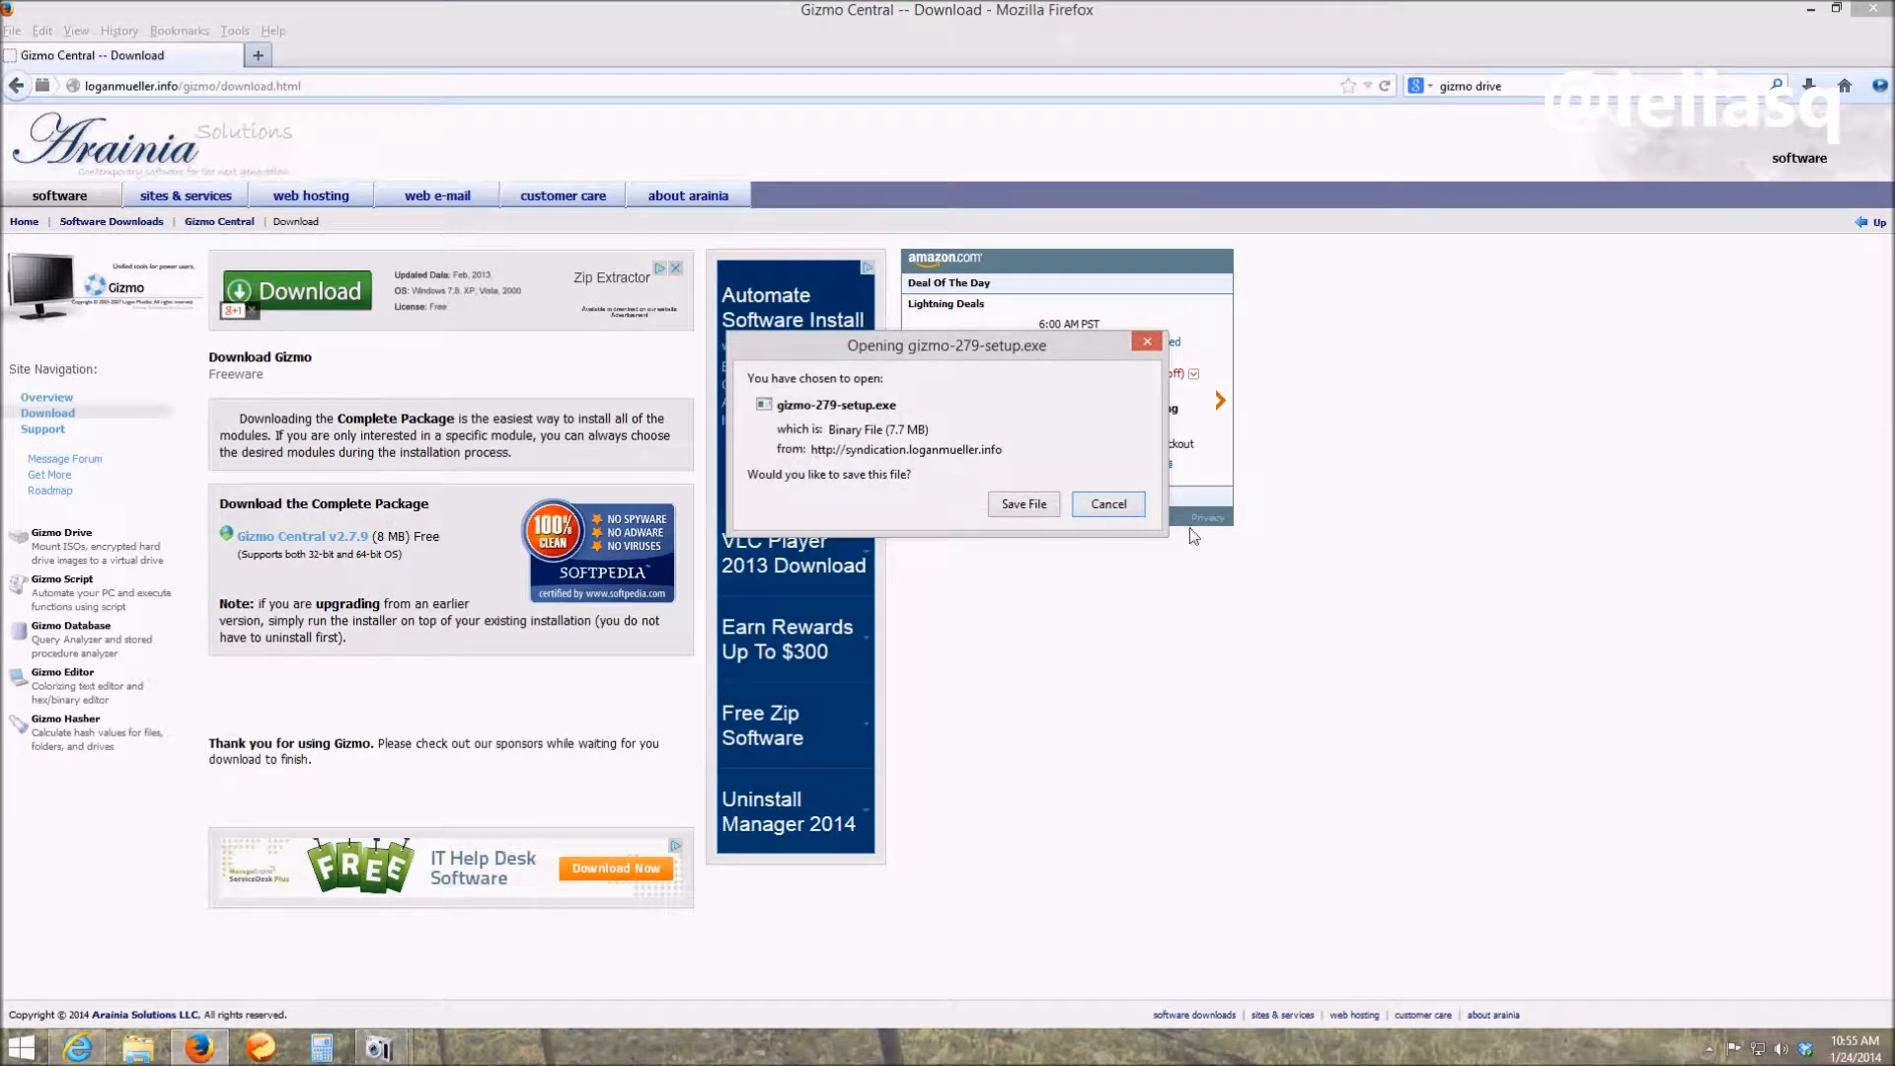
left_click(1105, 503)
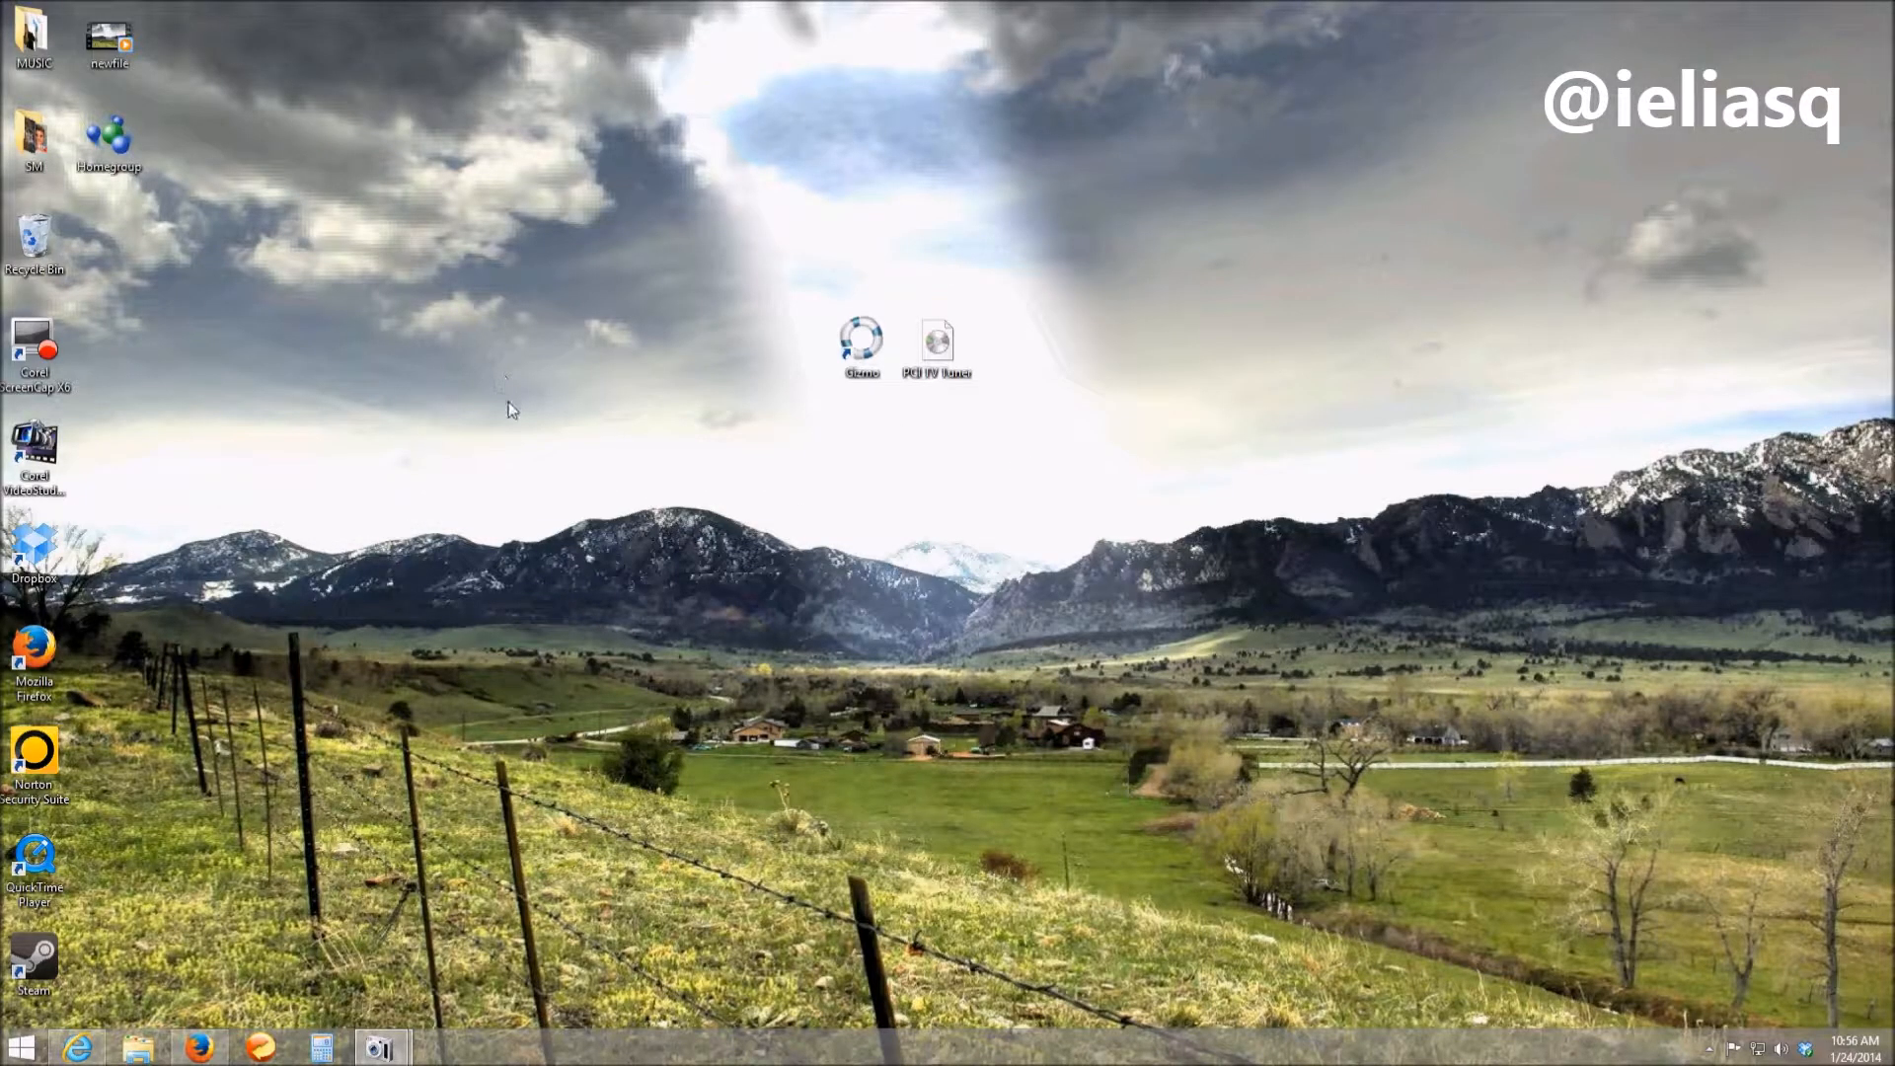
mouse_move(604, 396)
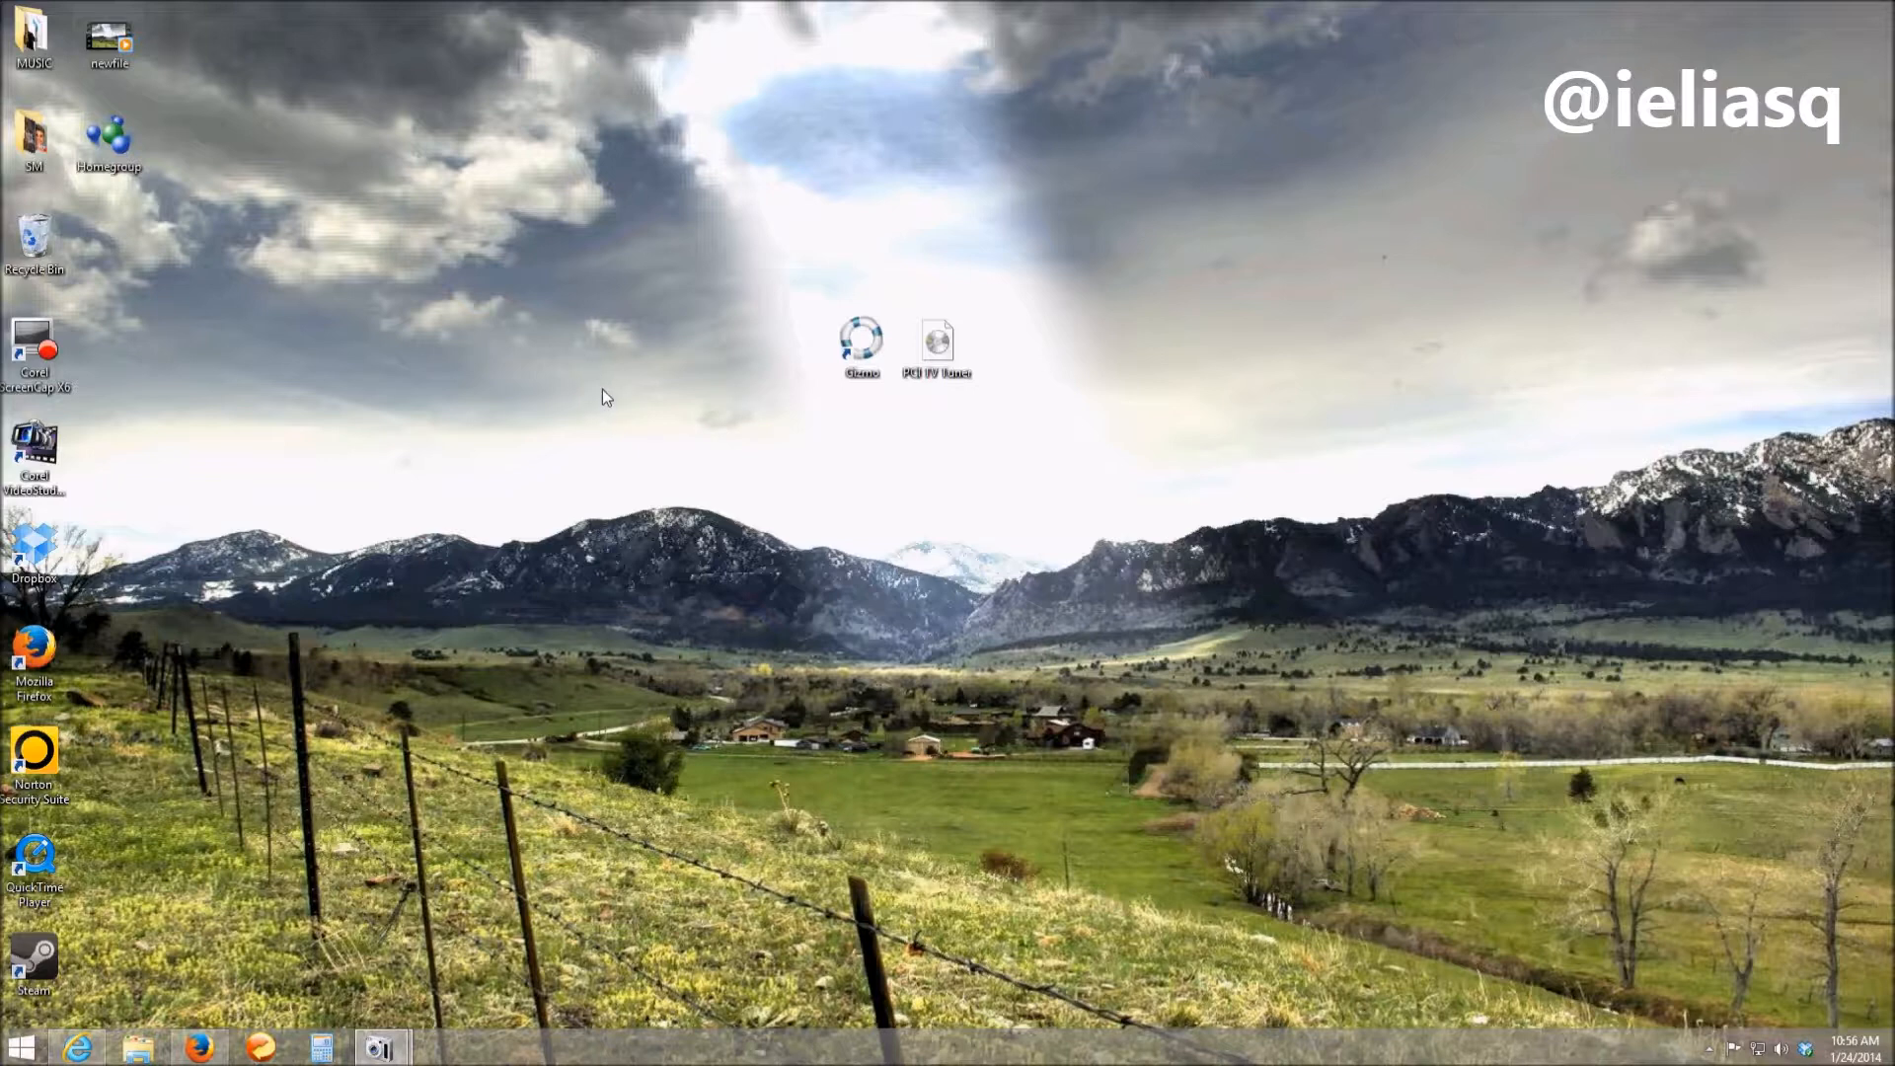
mouse_move(799, 412)
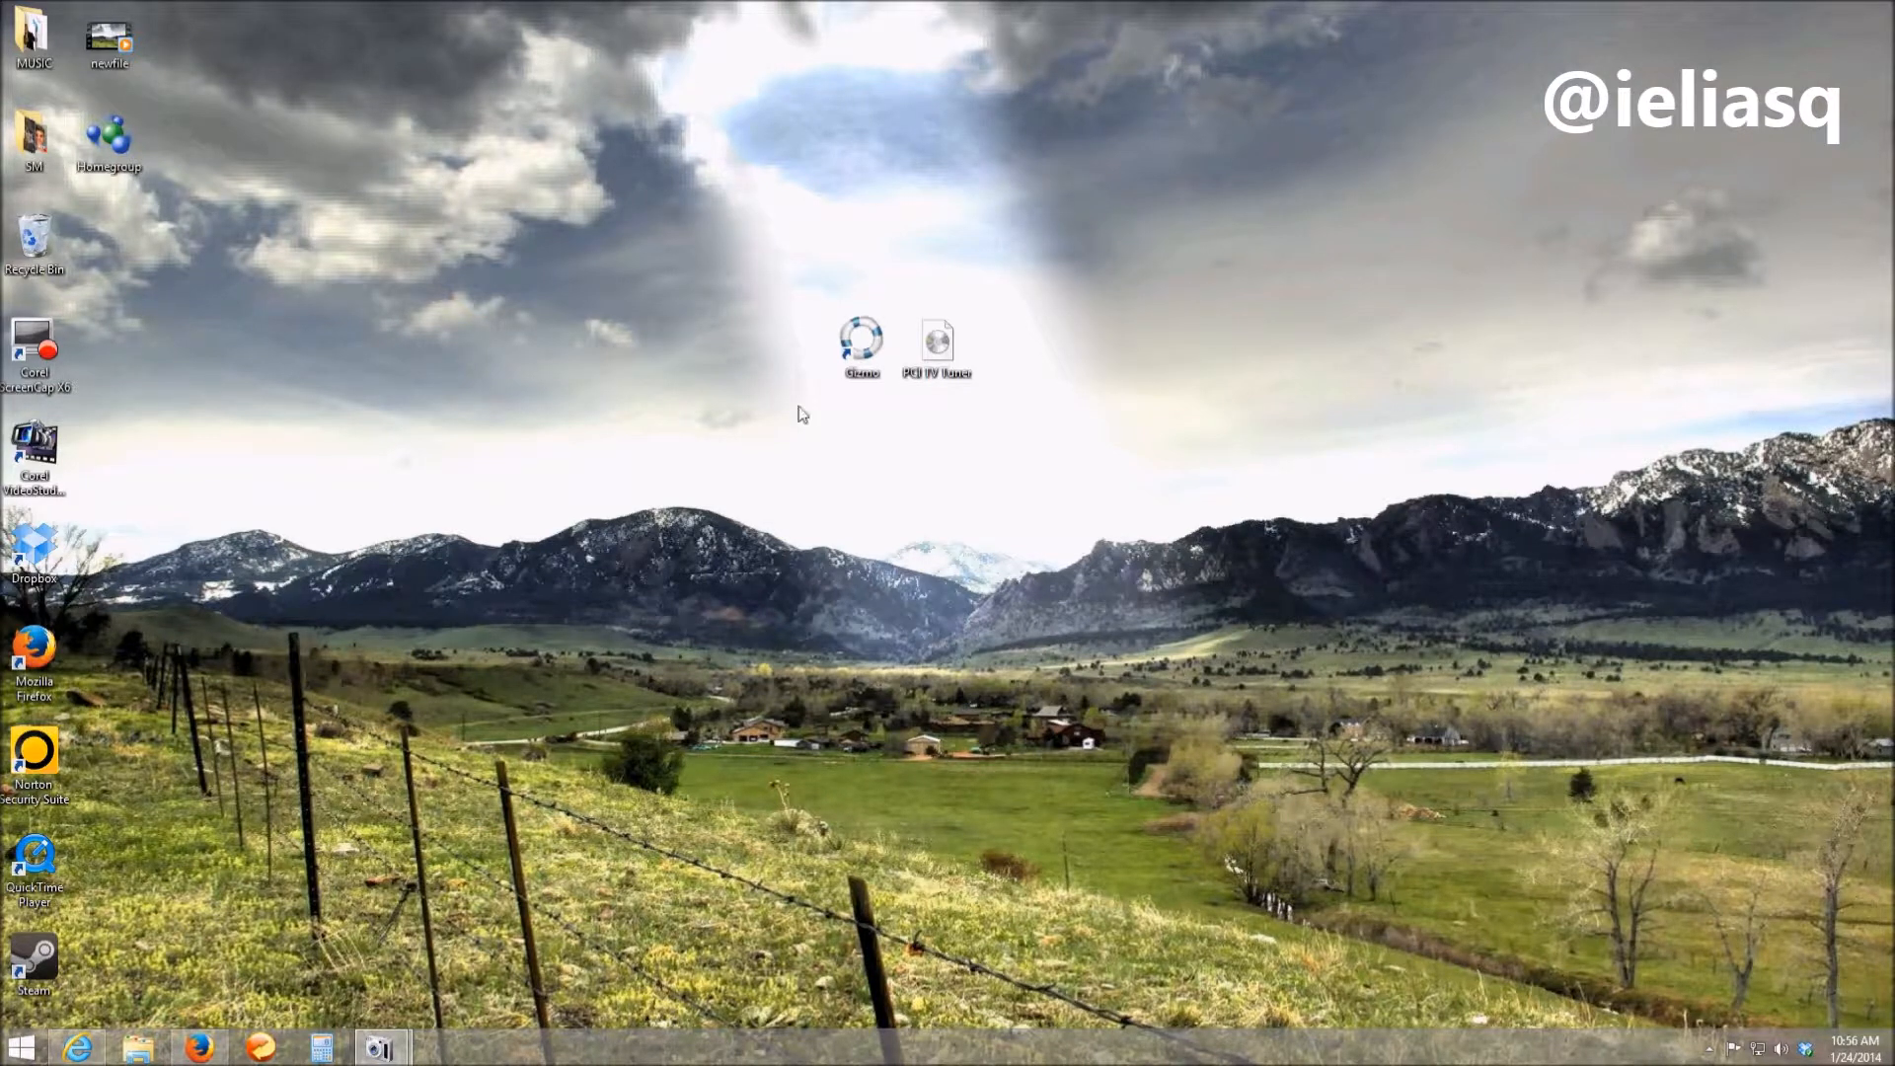
left_click(936, 343)
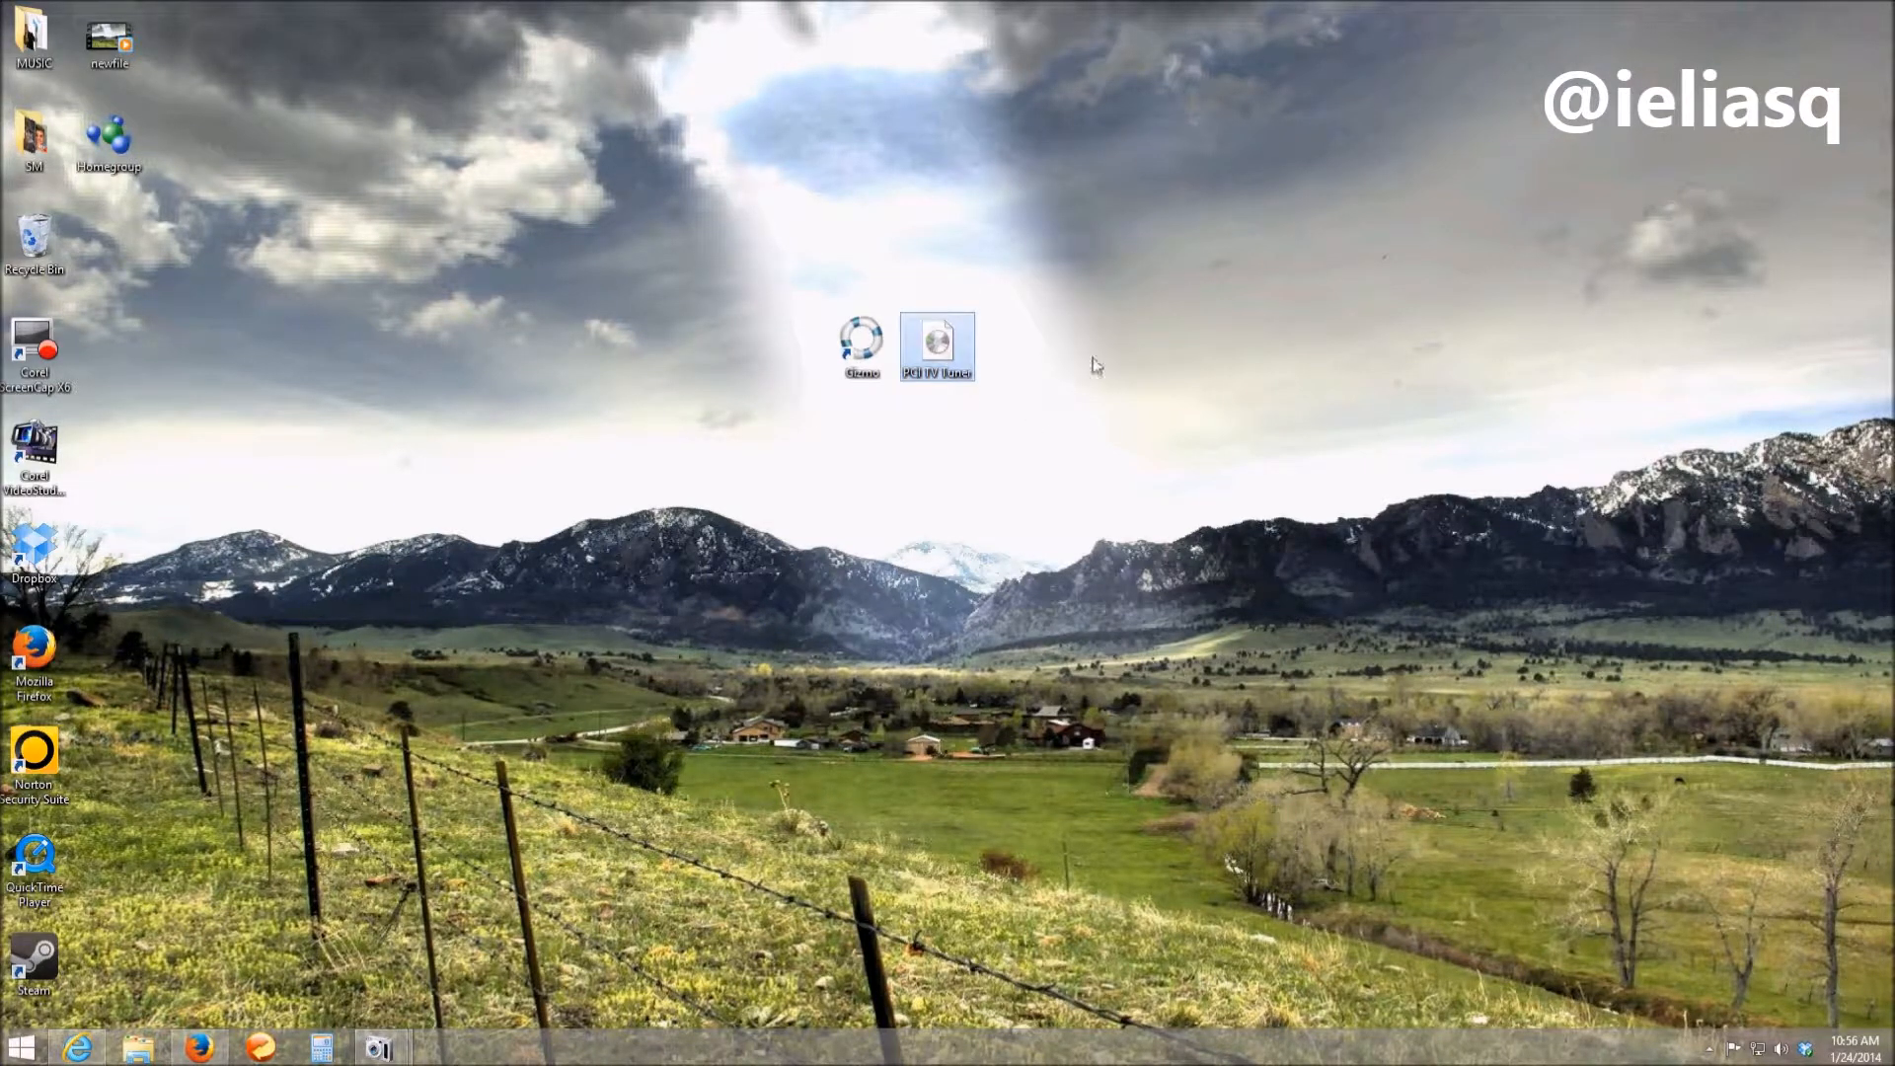
- Mount the PCI TV Tuner ISO via Mount Image, keeping drive letter N:
right_click(936, 344)
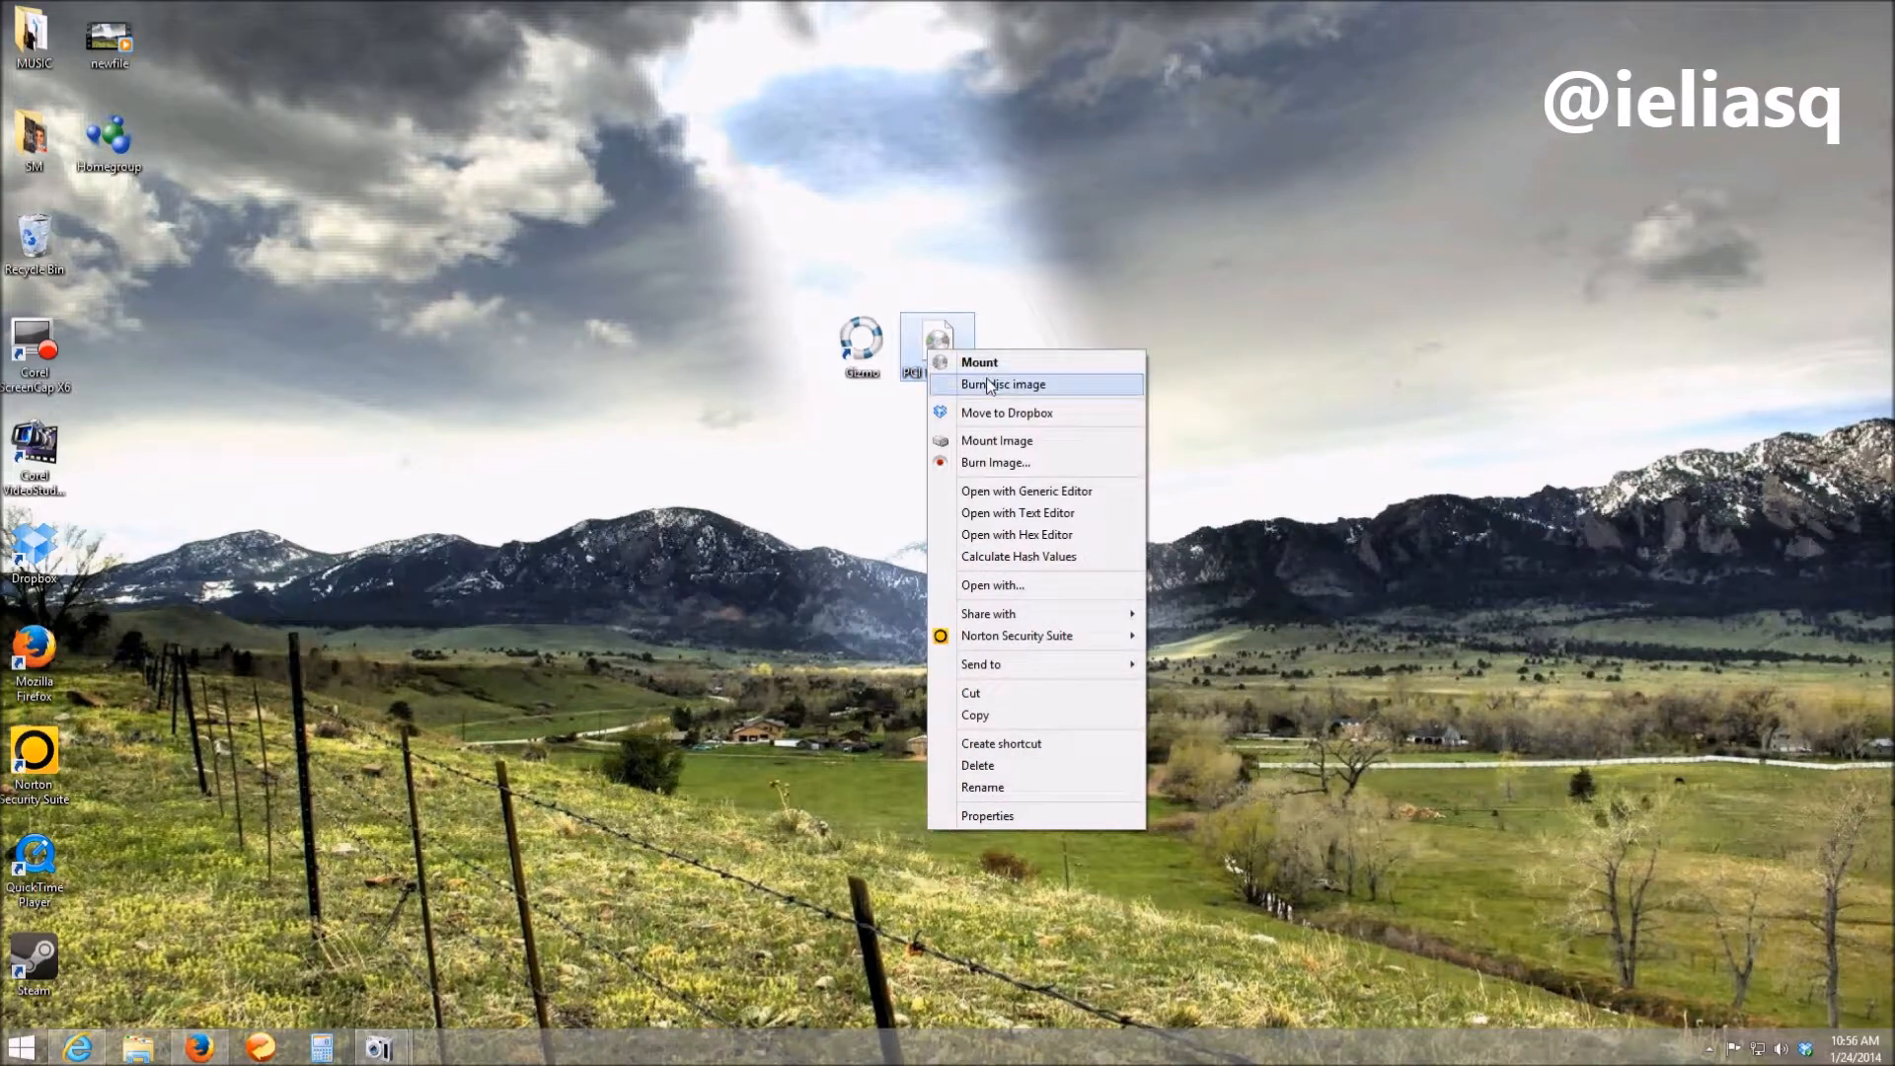
left_click(997, 438)
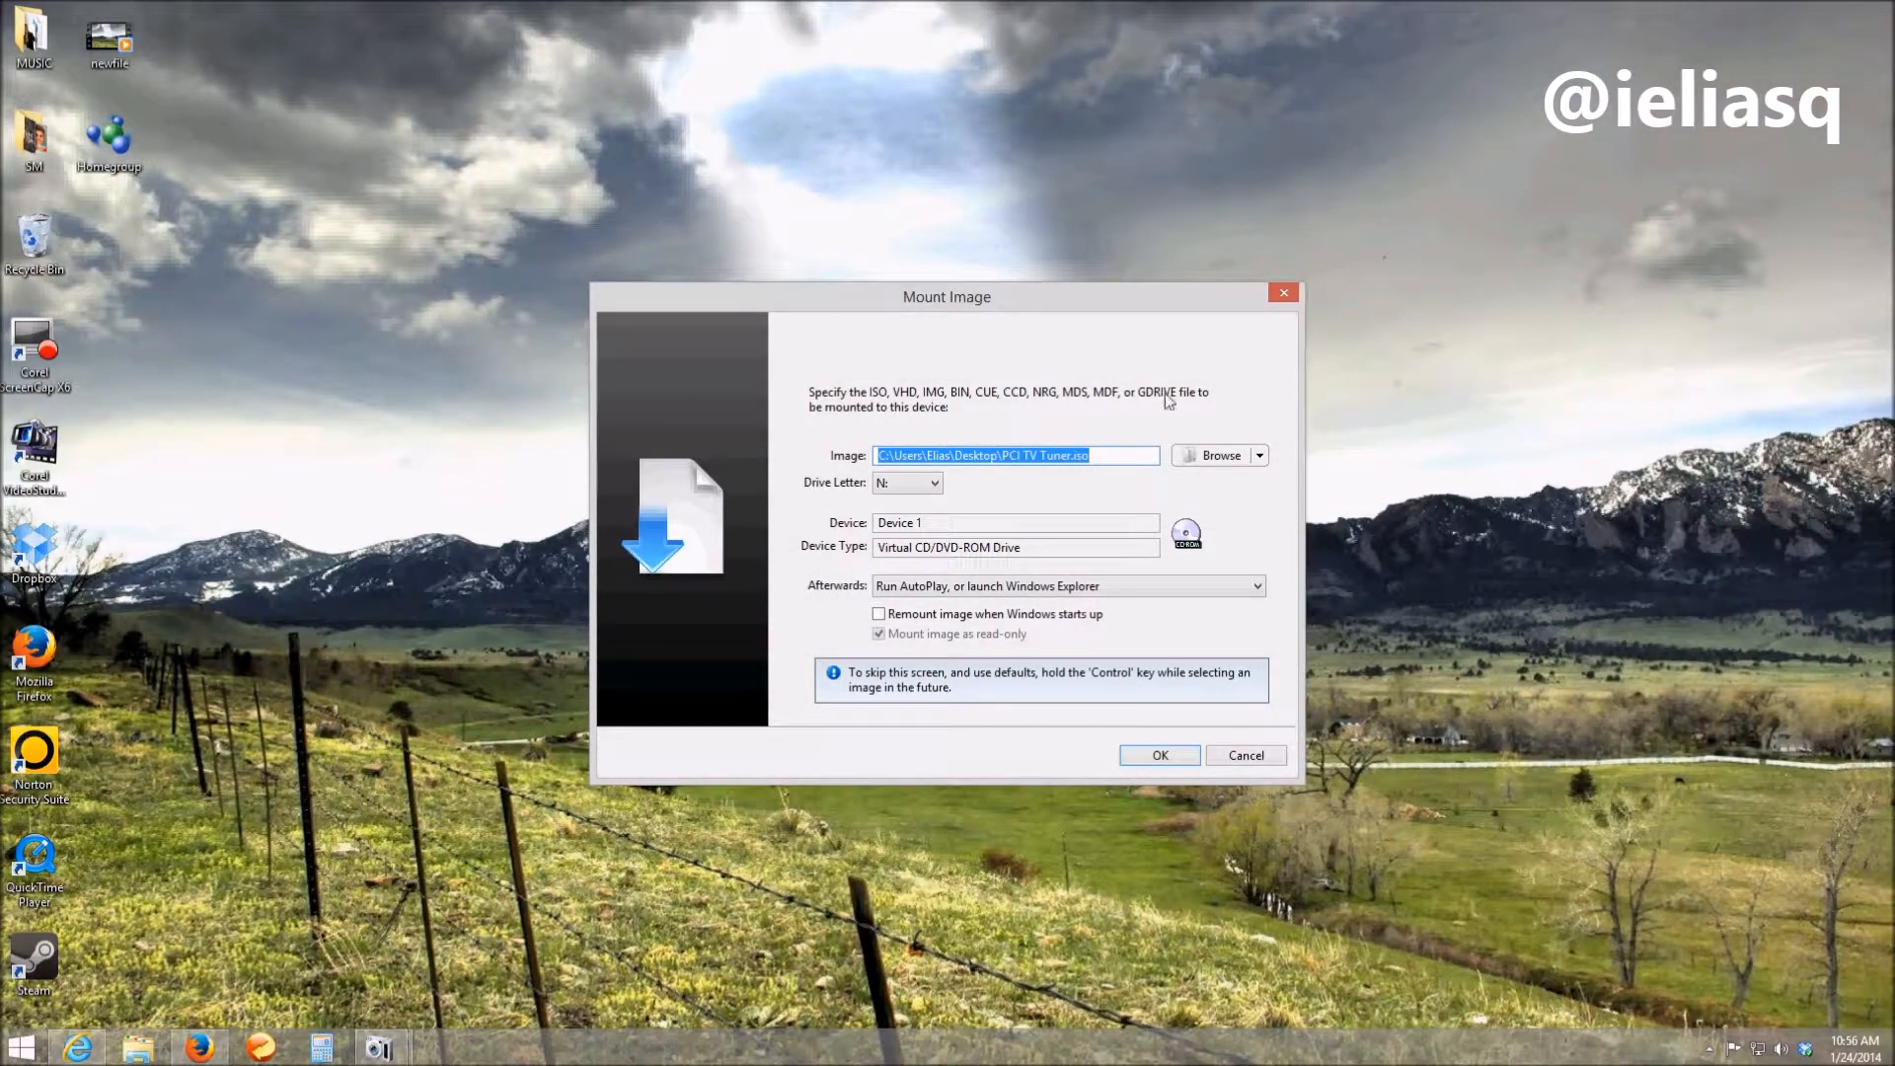
left_click(1156, 754)
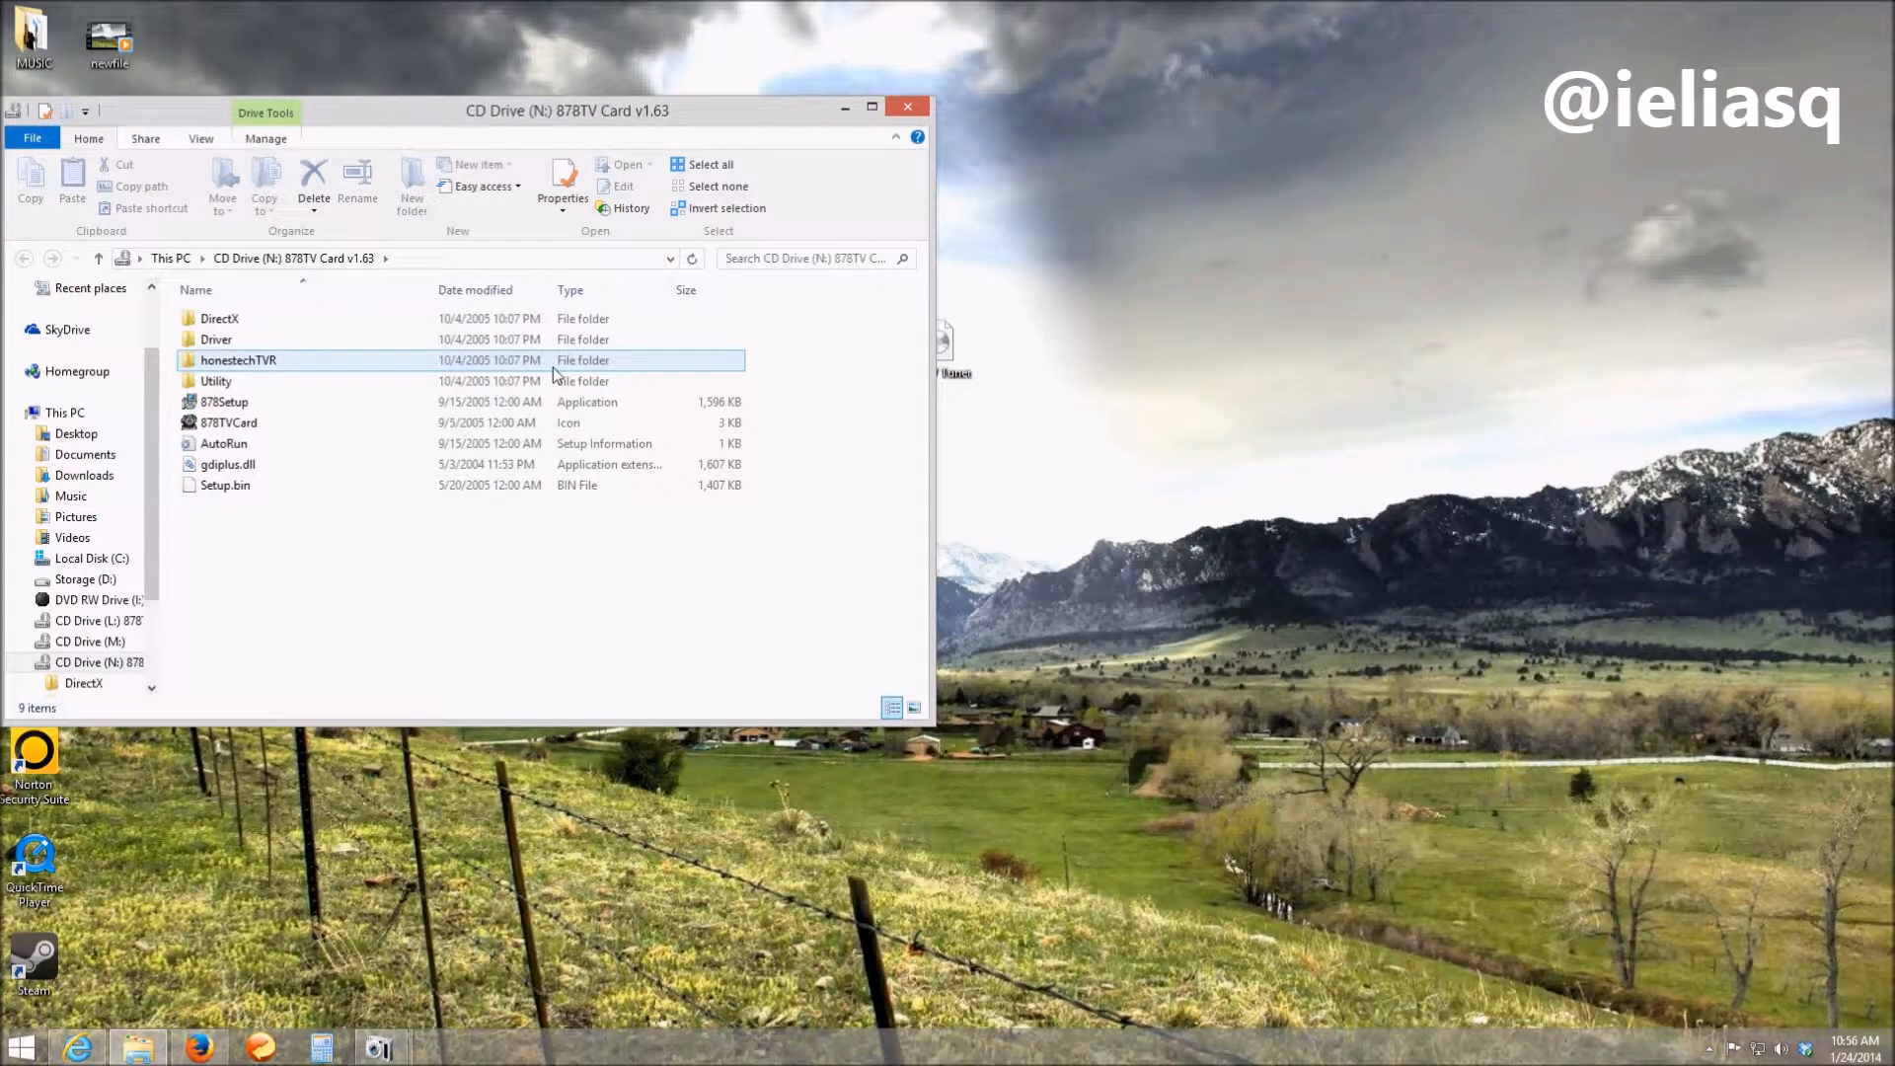
left_click(924, 91)
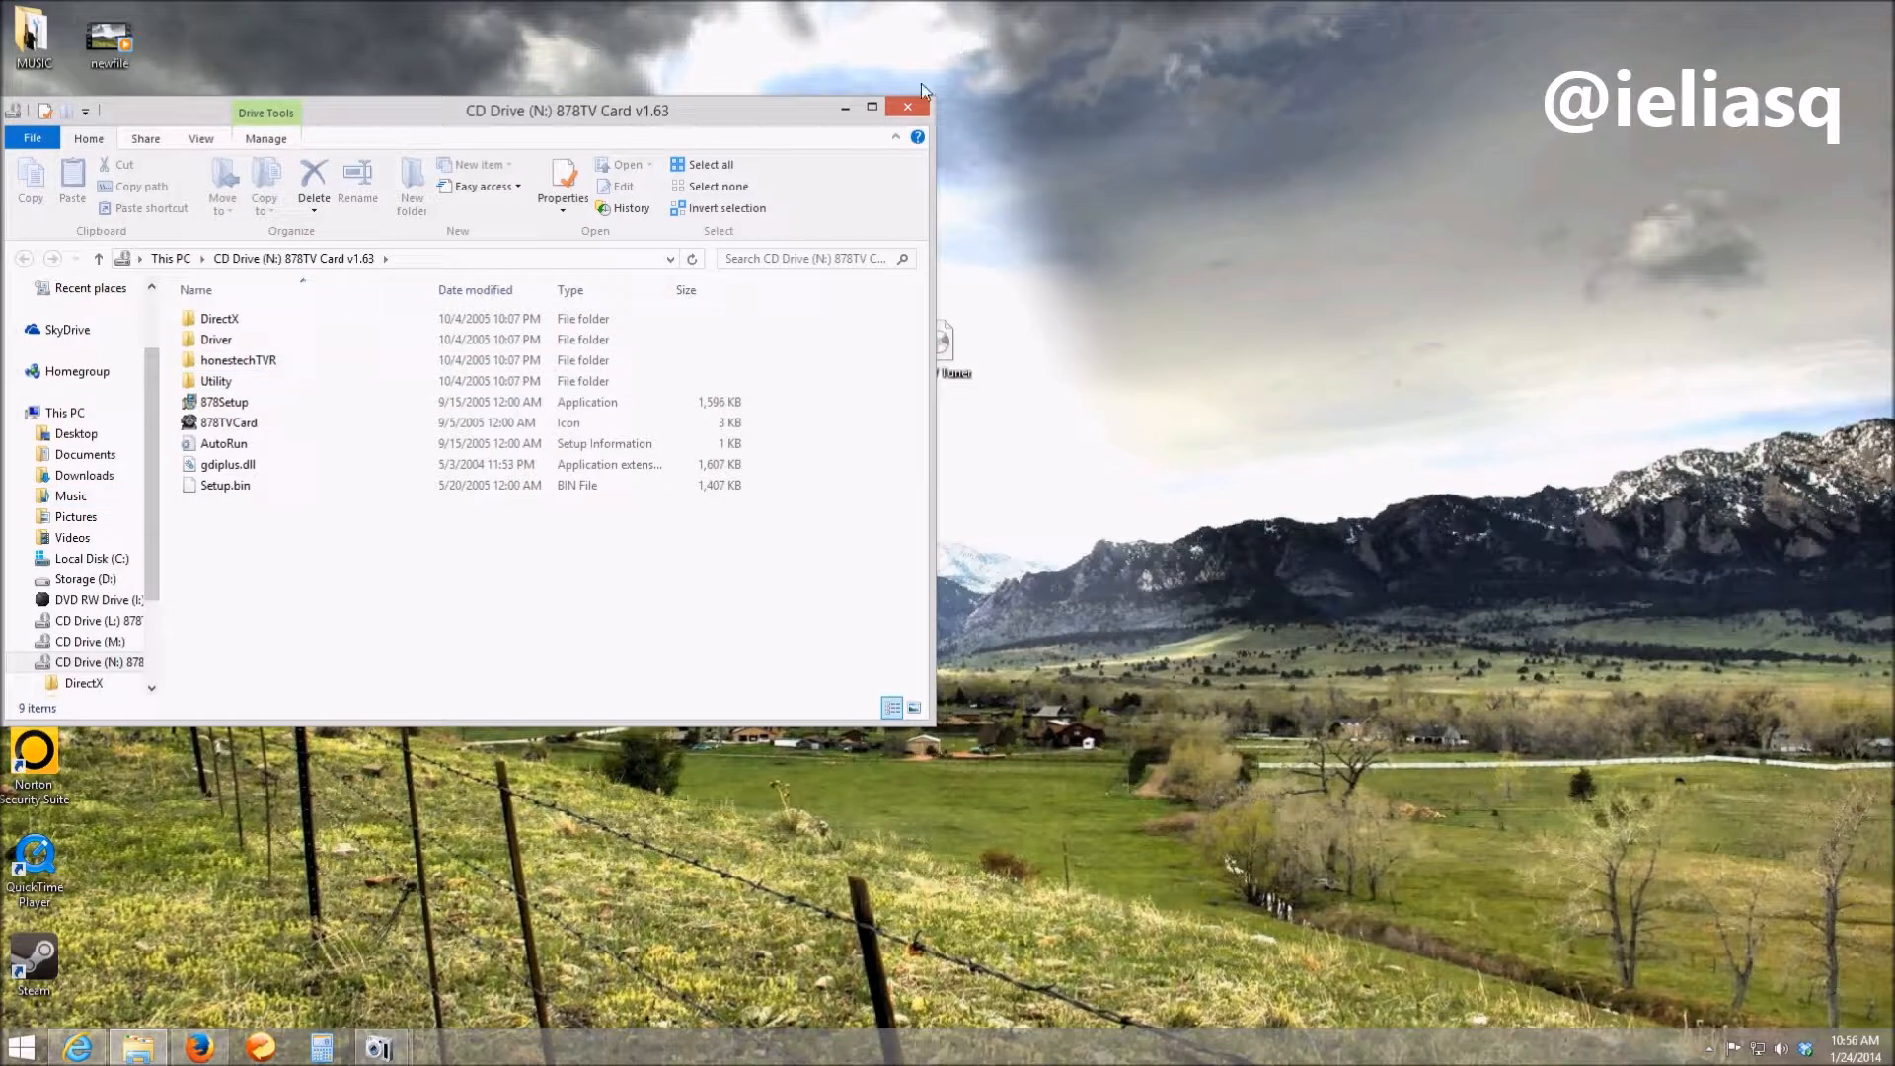
mouse_move(221, 273)
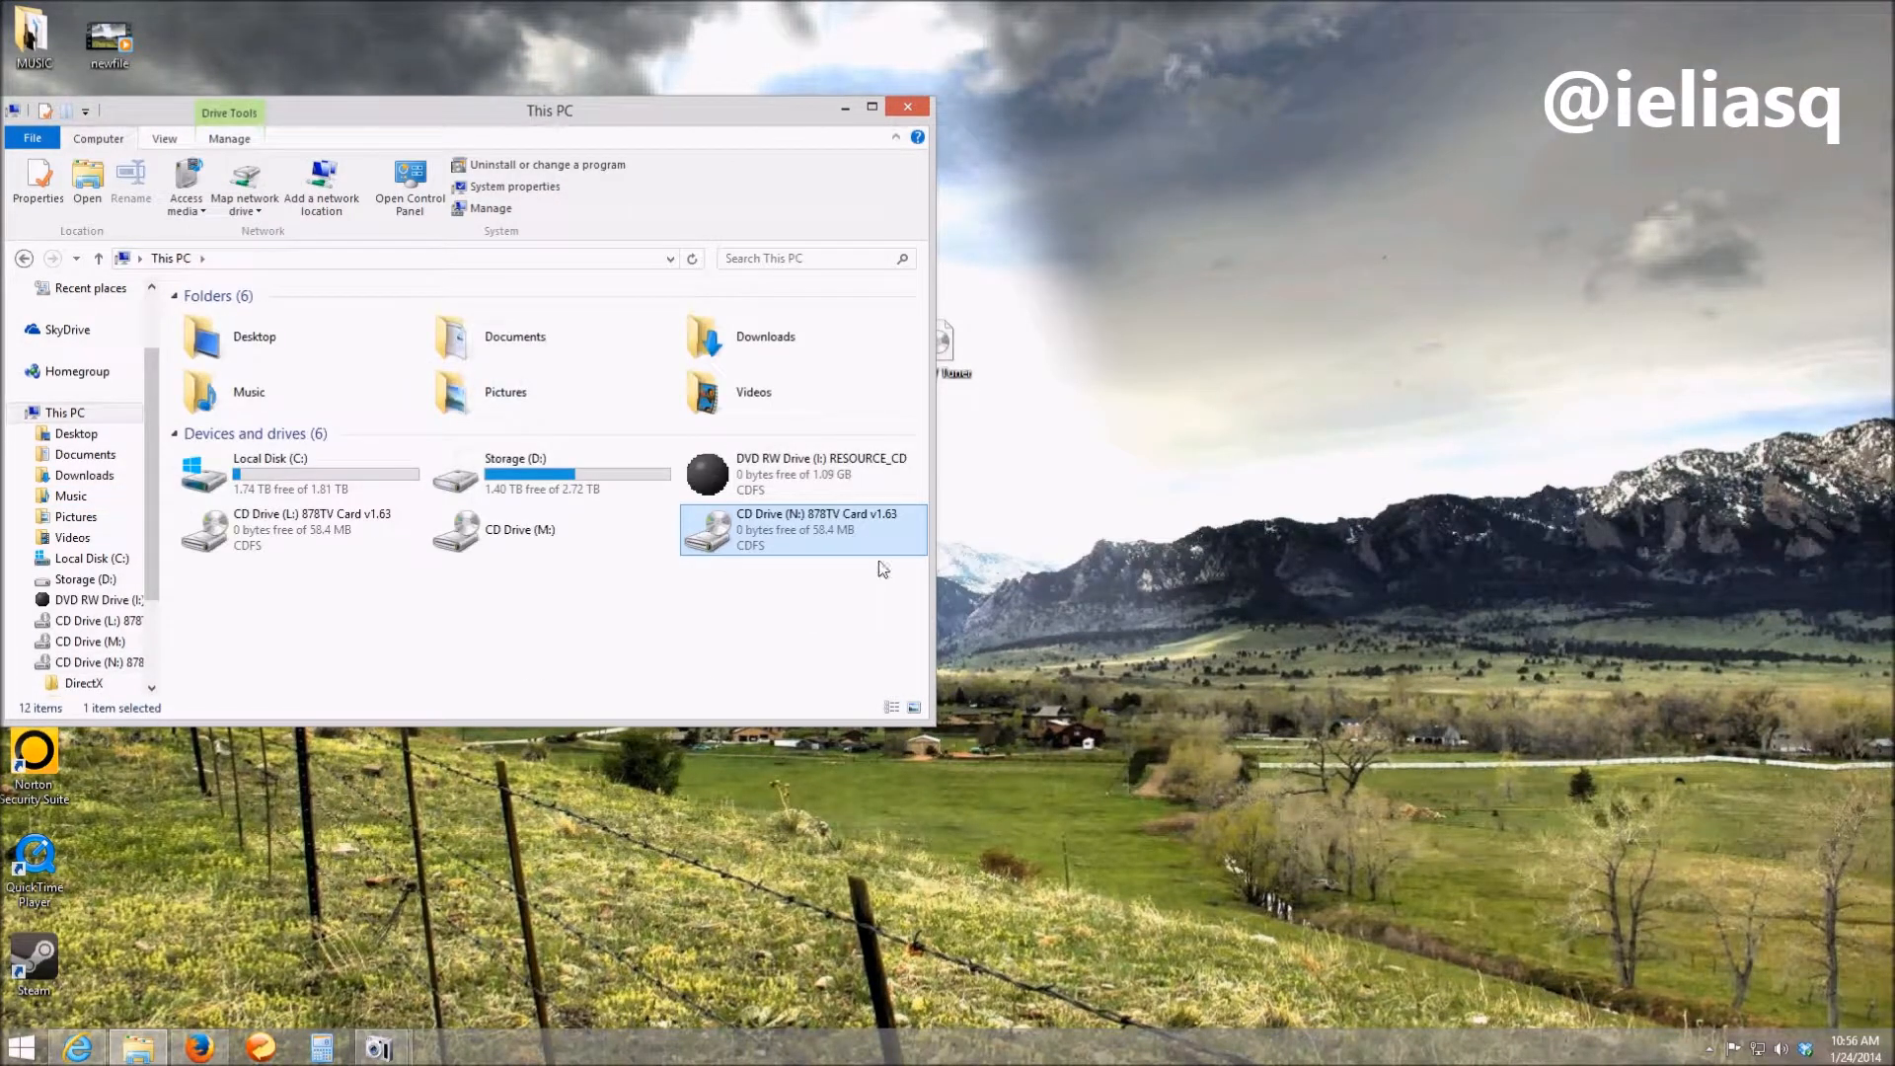
double_click(803, 529)
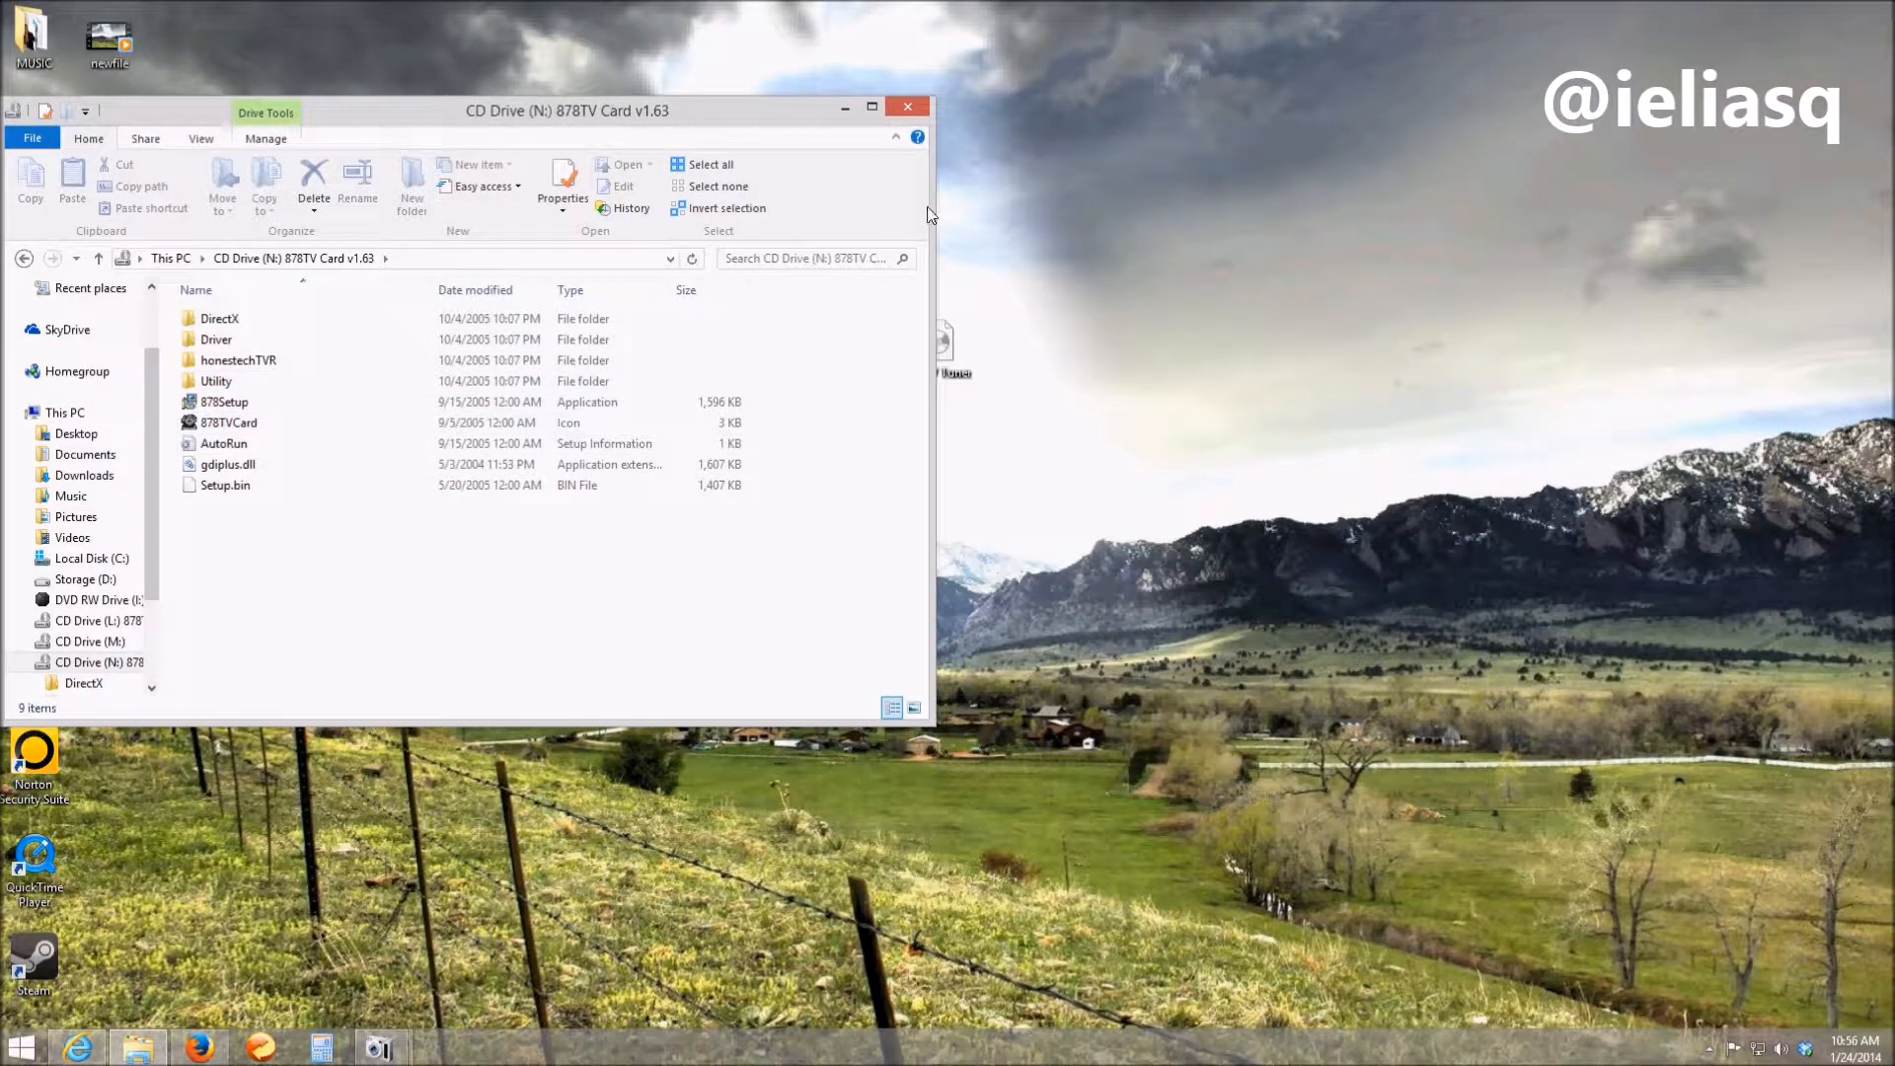
mouse_move(897, 120)
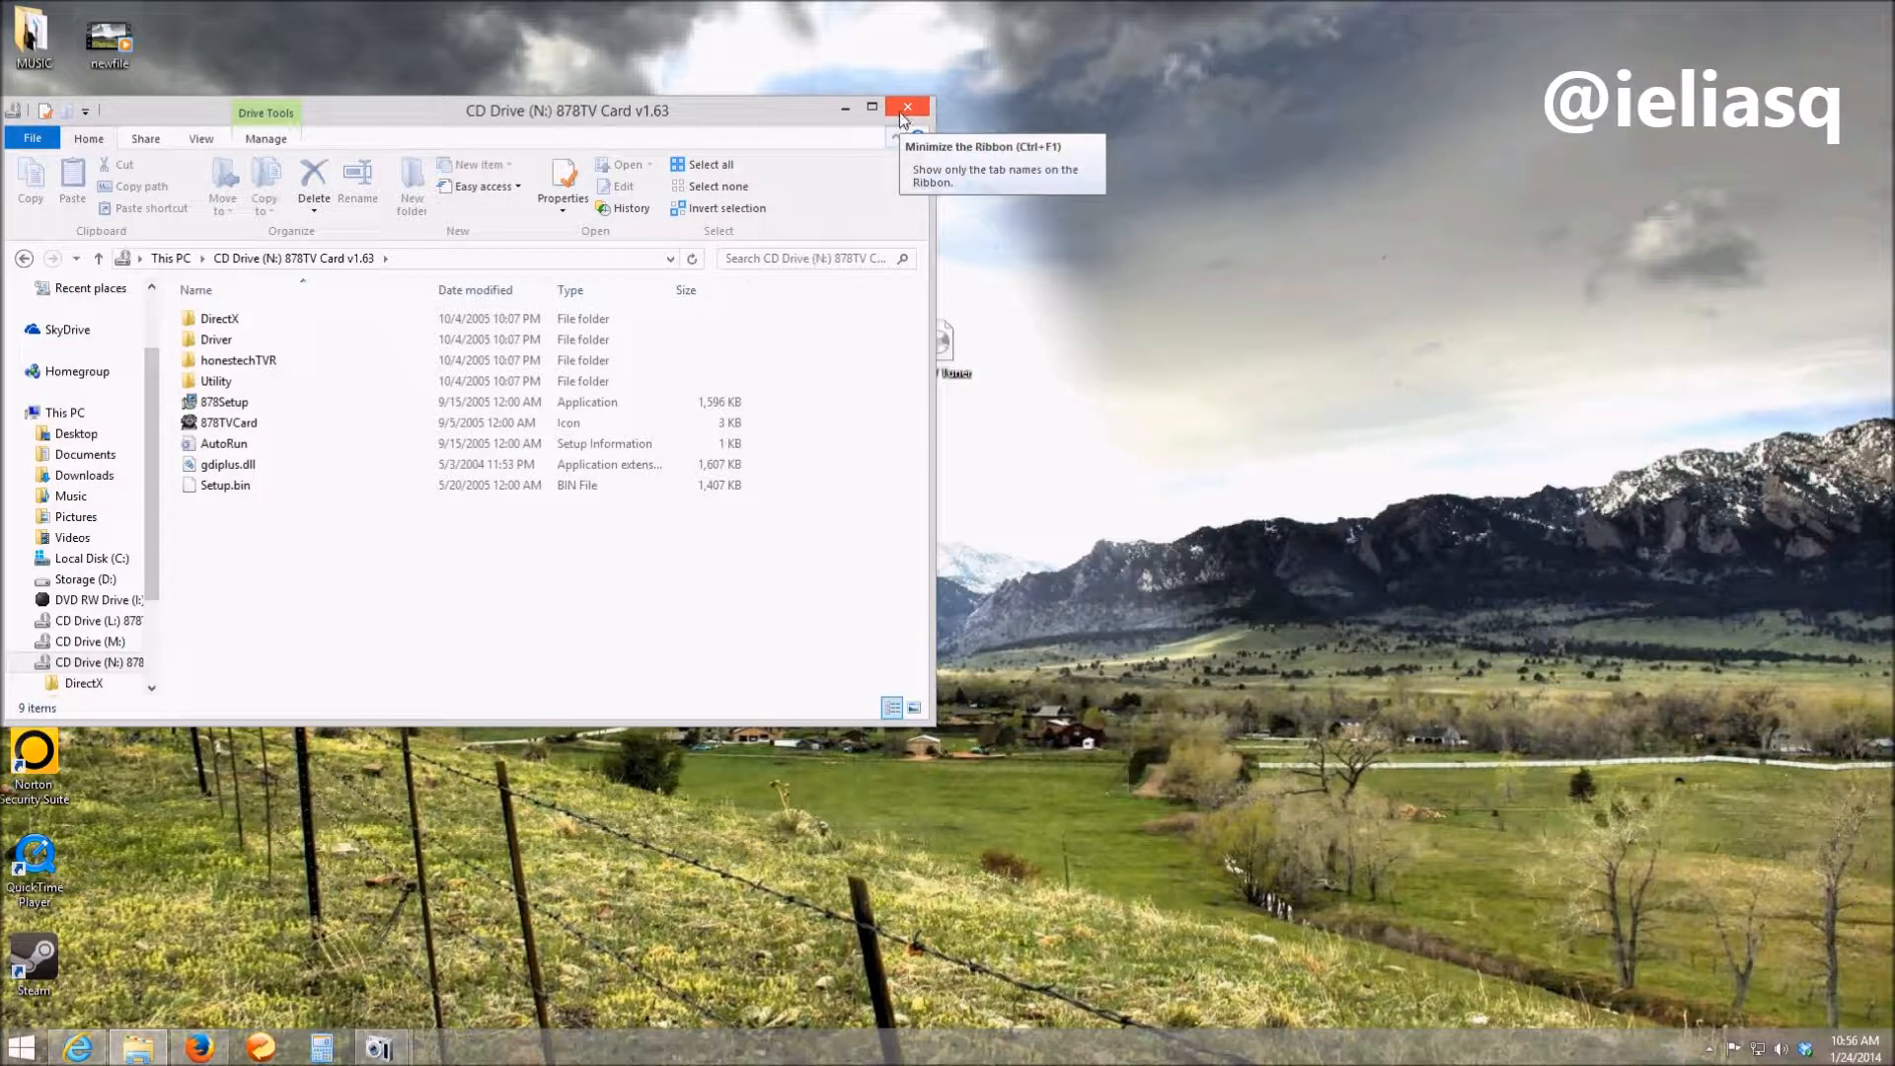
mouse_move(908, 108)
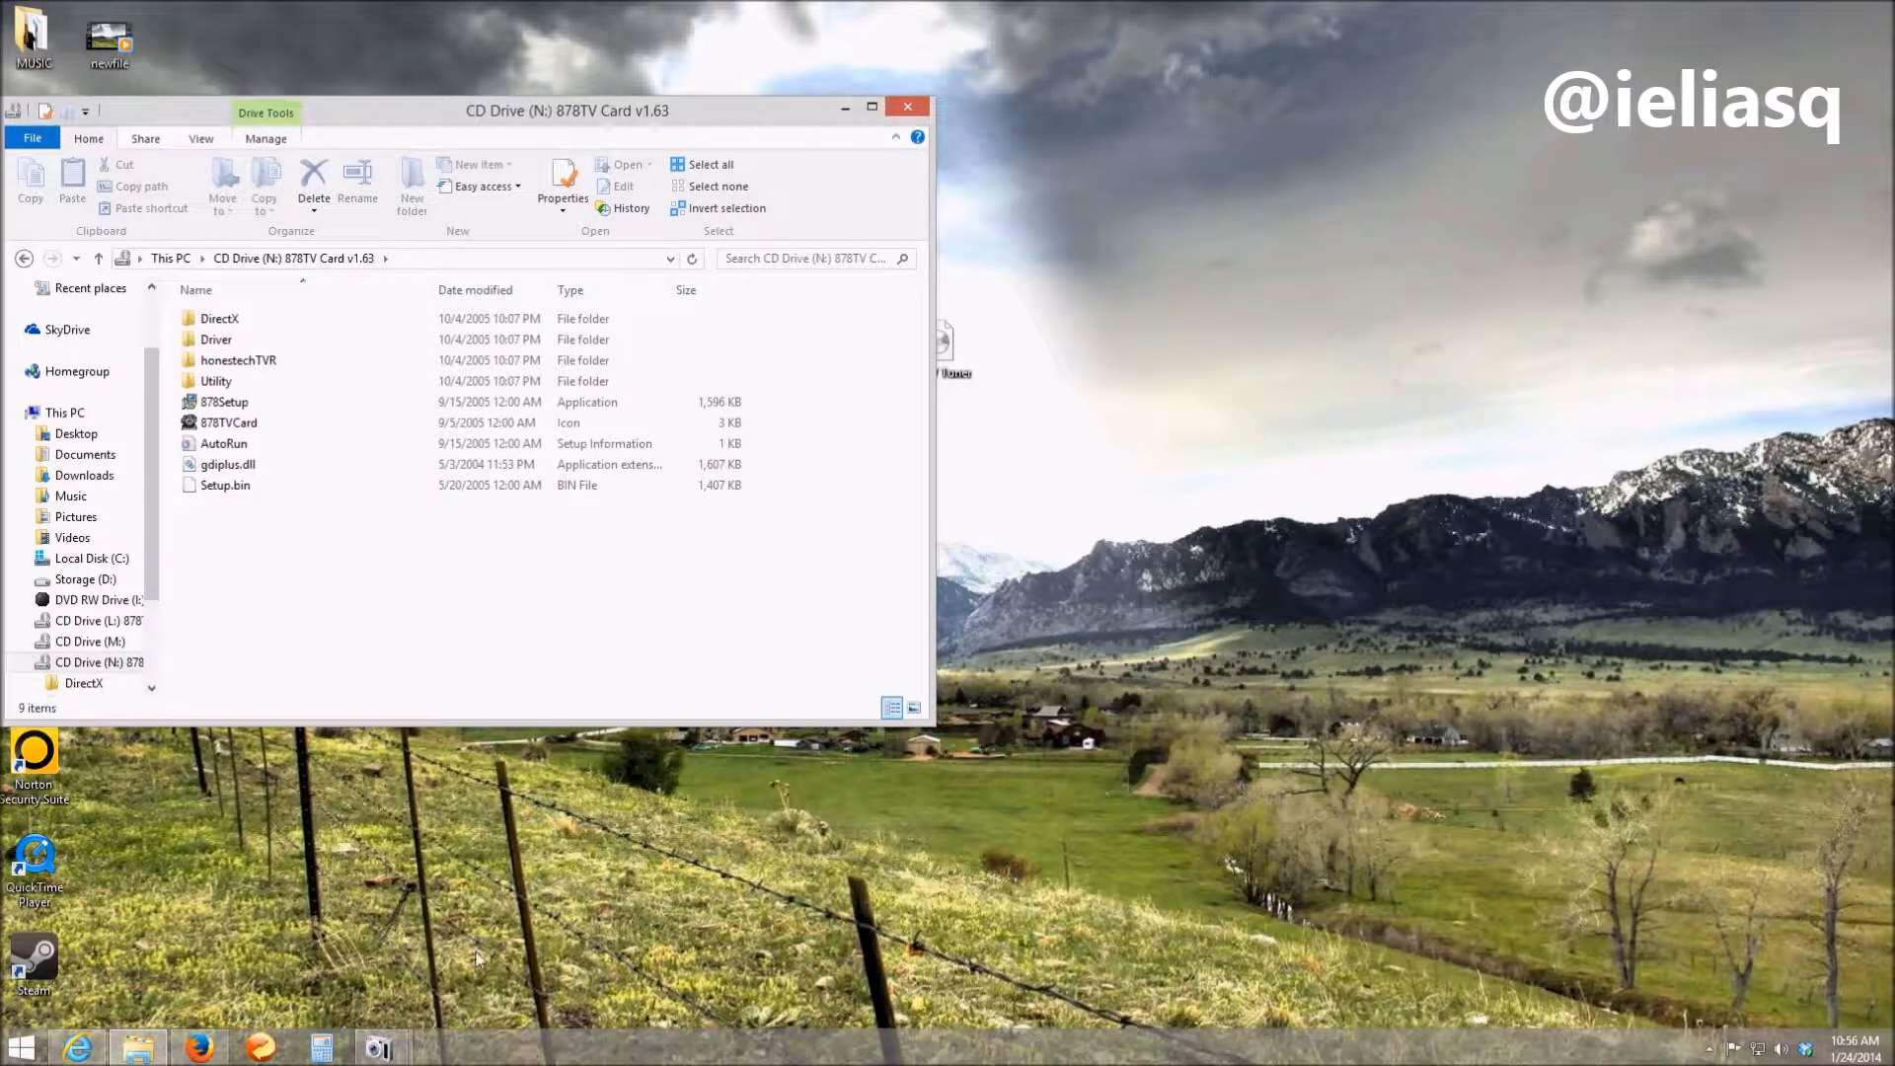
mouse_move(878, 8)
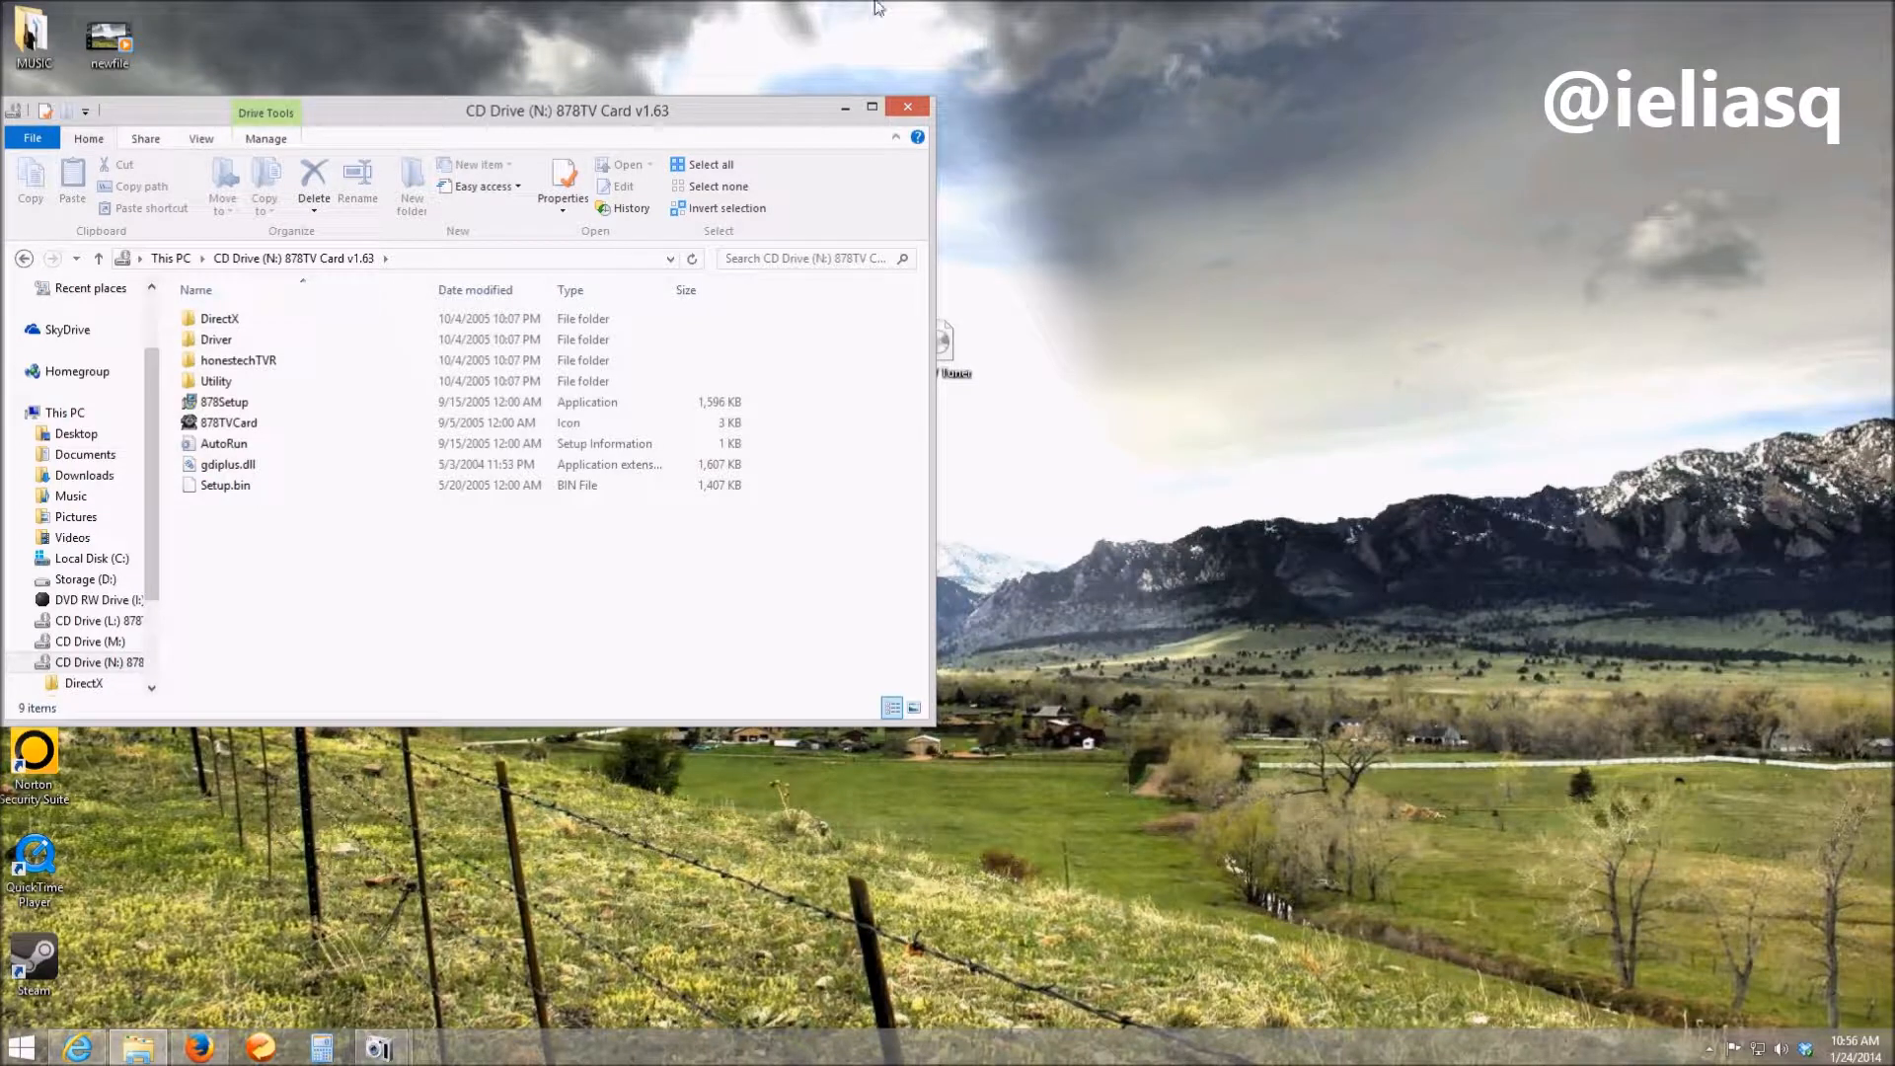
mouse_move(1092, 356)
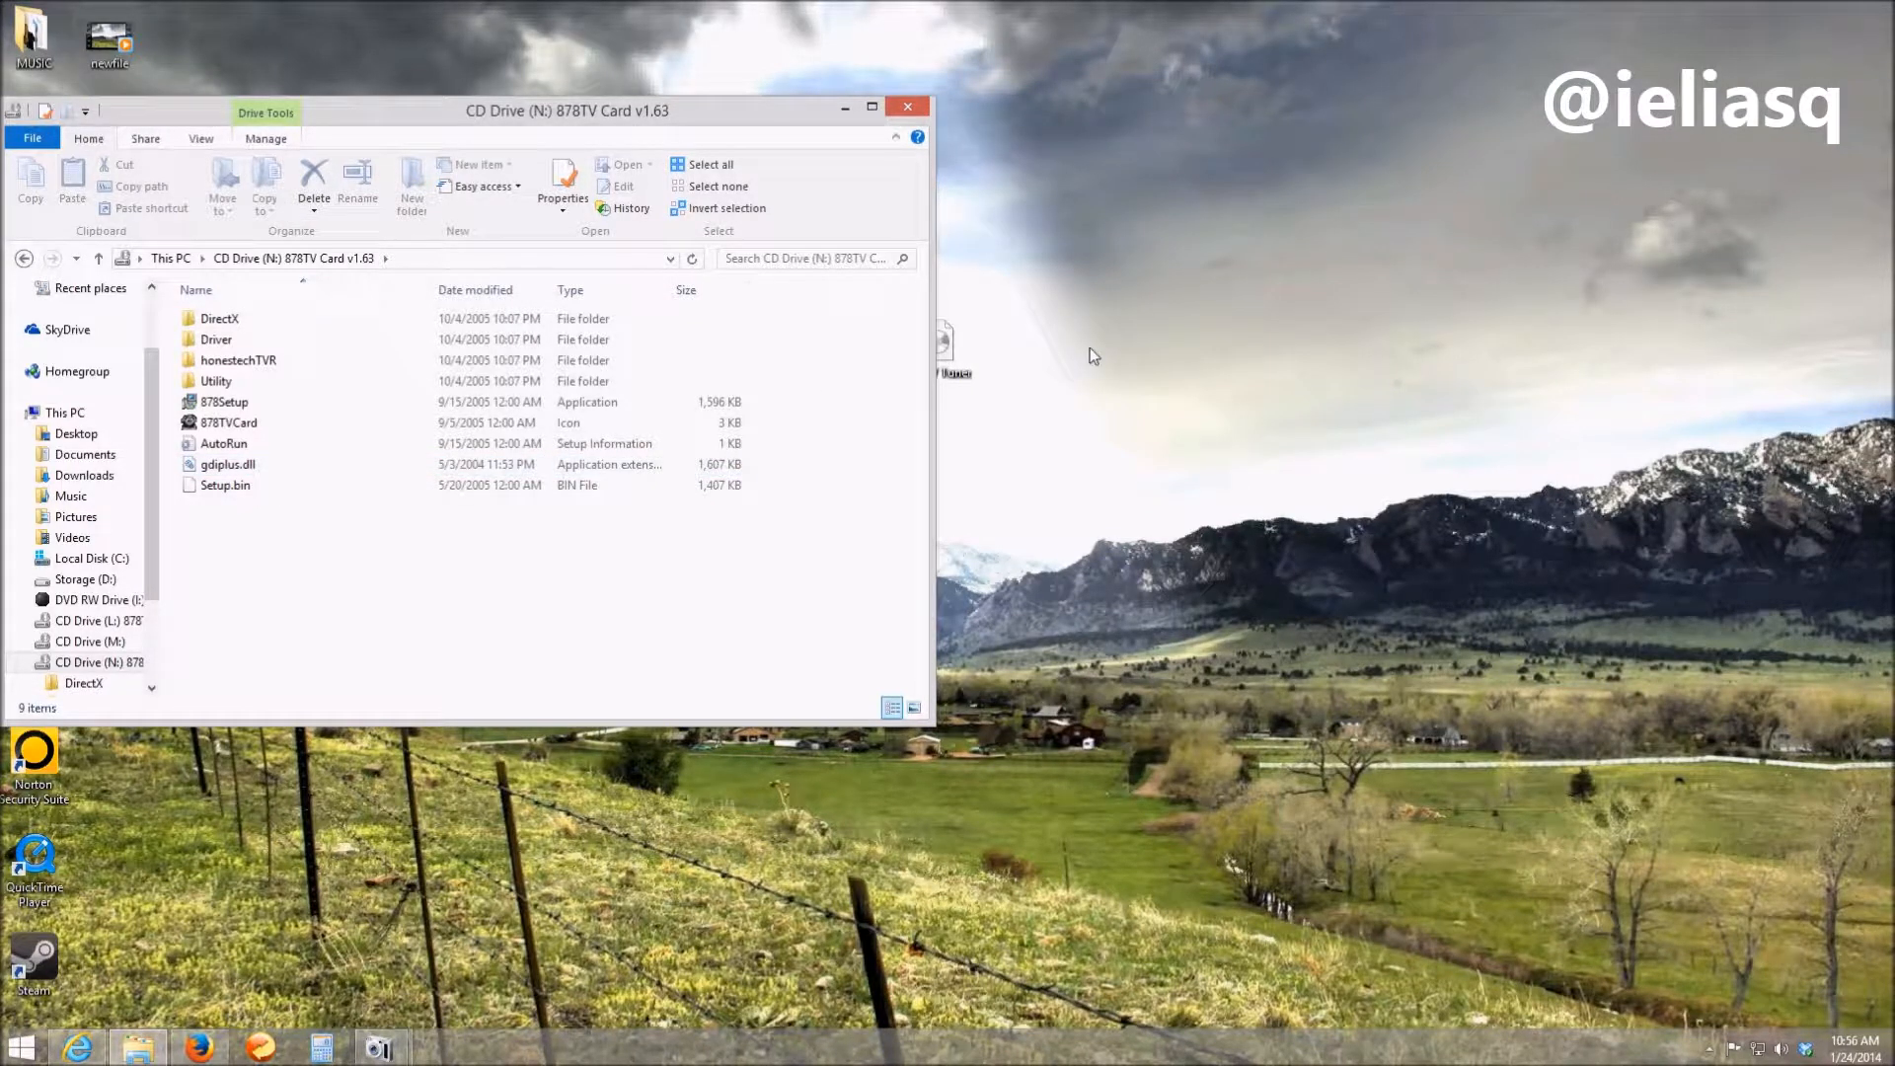
mouse_move(559, 918)
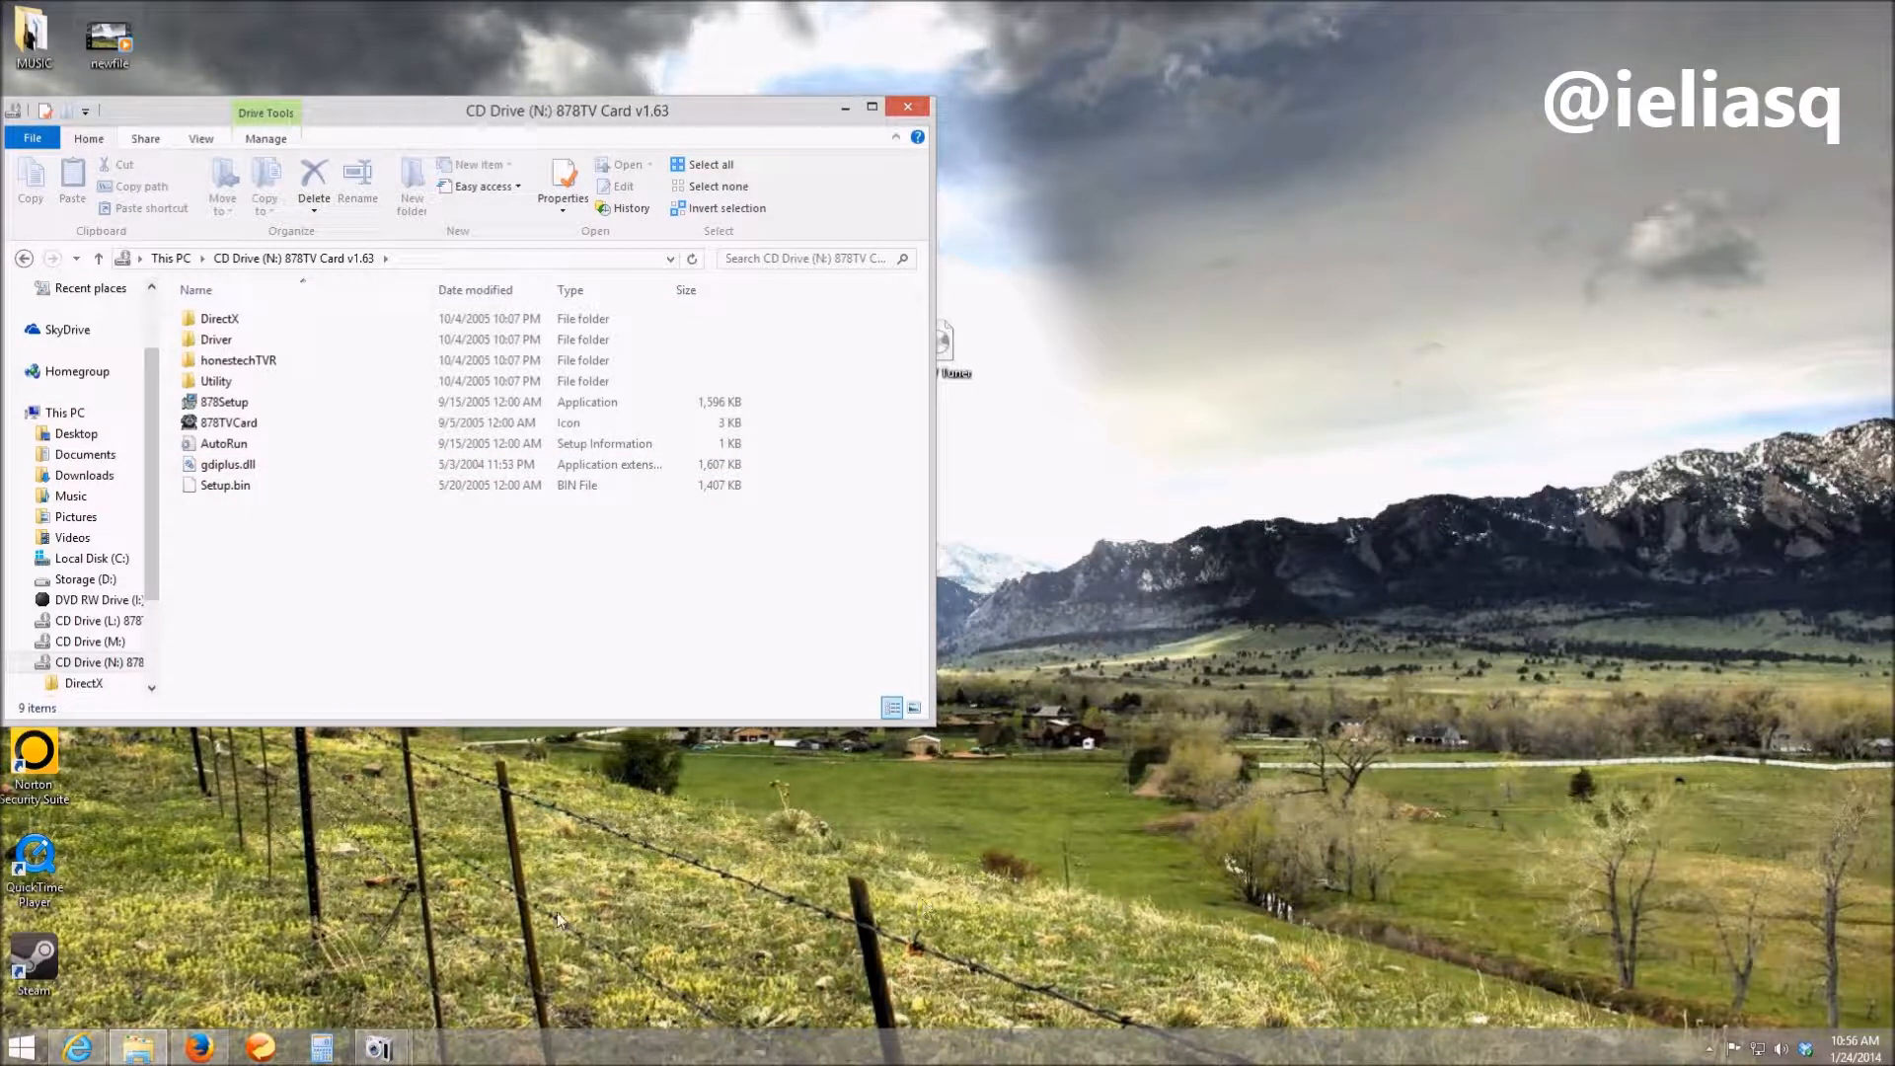